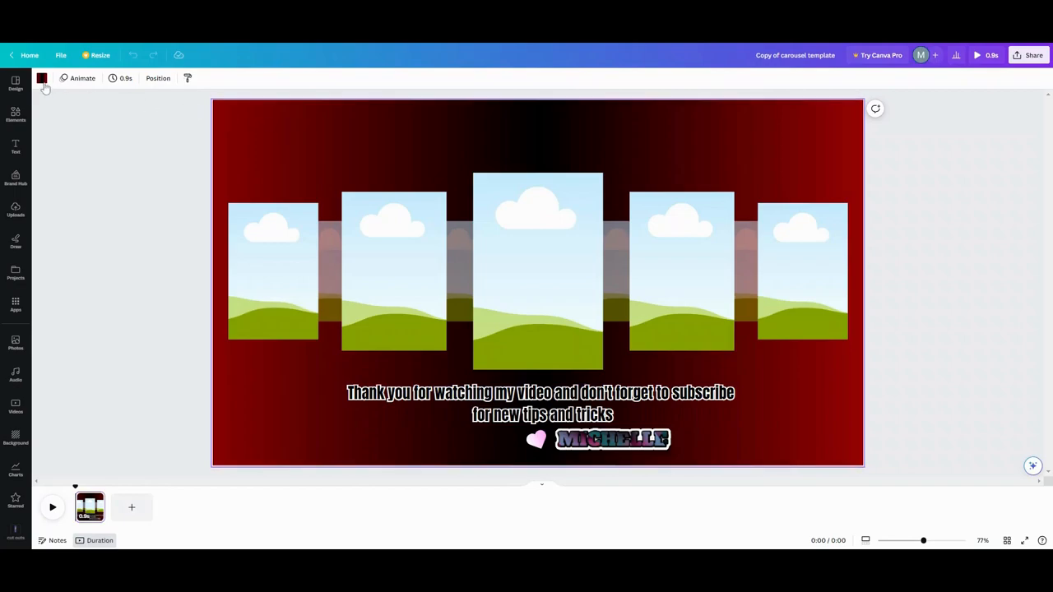
# Apply the purple-to-teal linear gradient background, then delete the thank-you text and name badge.
pyautogui.click(41, 78)
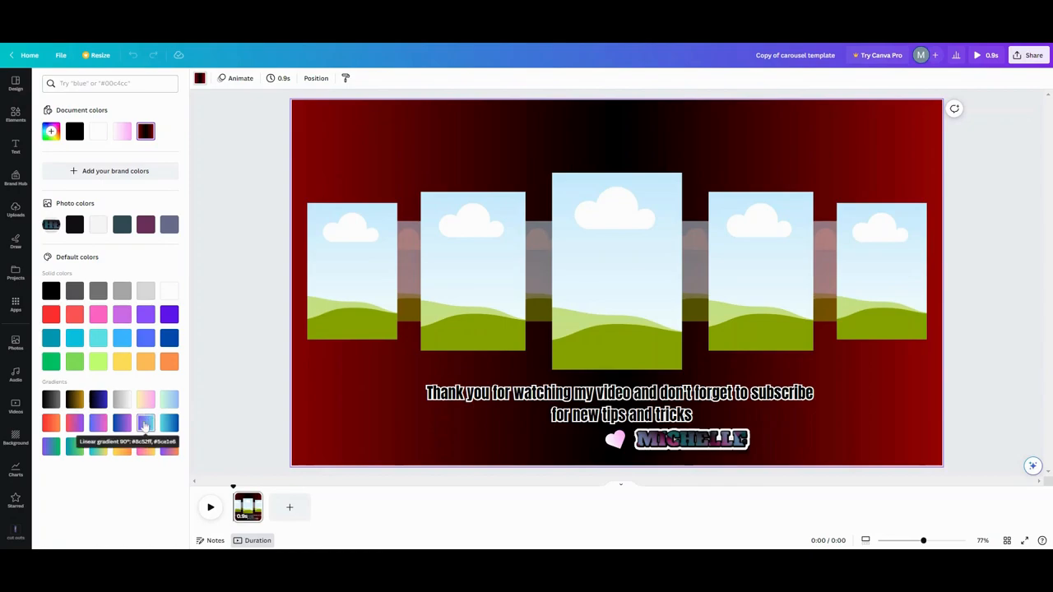
pyautogui.click(145, 423)
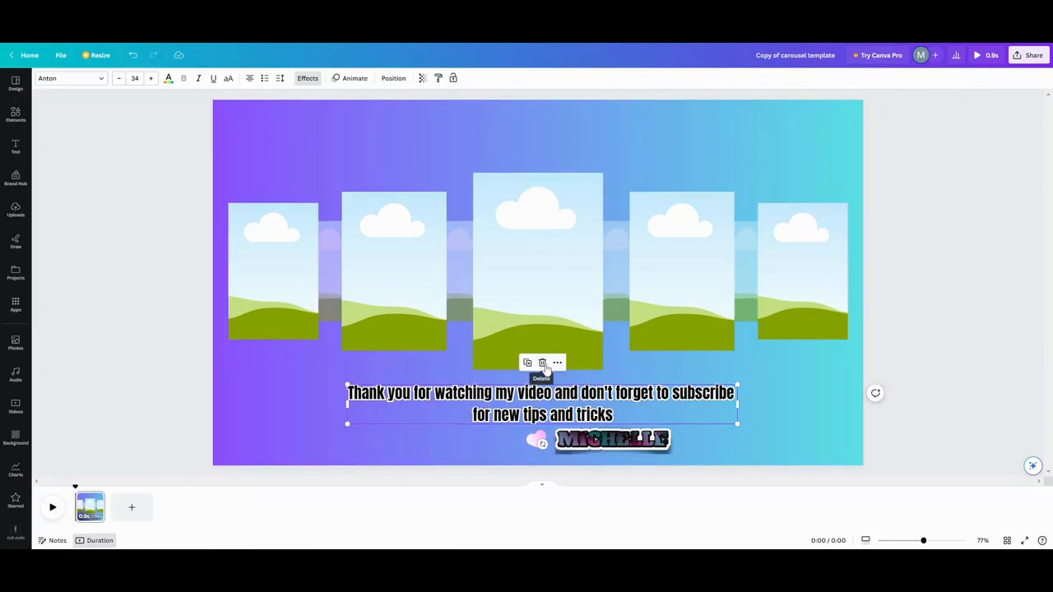
pyautogui.click(541, 363)
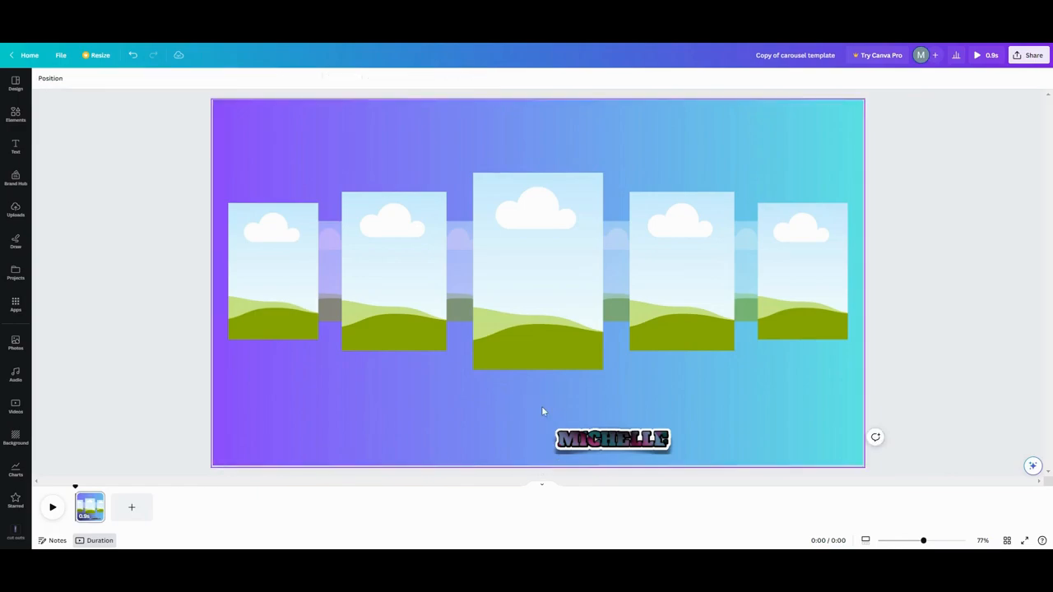
pyautogui.click(612, 439)
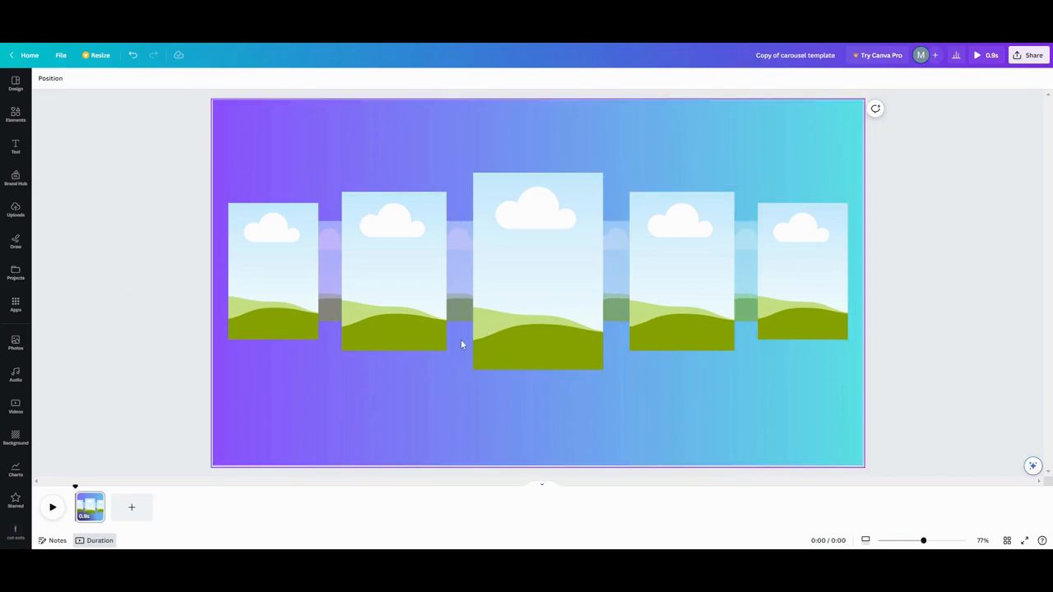
# Pull the green bar out of the middle frame and centre it along the page top.
pyautogui.click(504, 316)
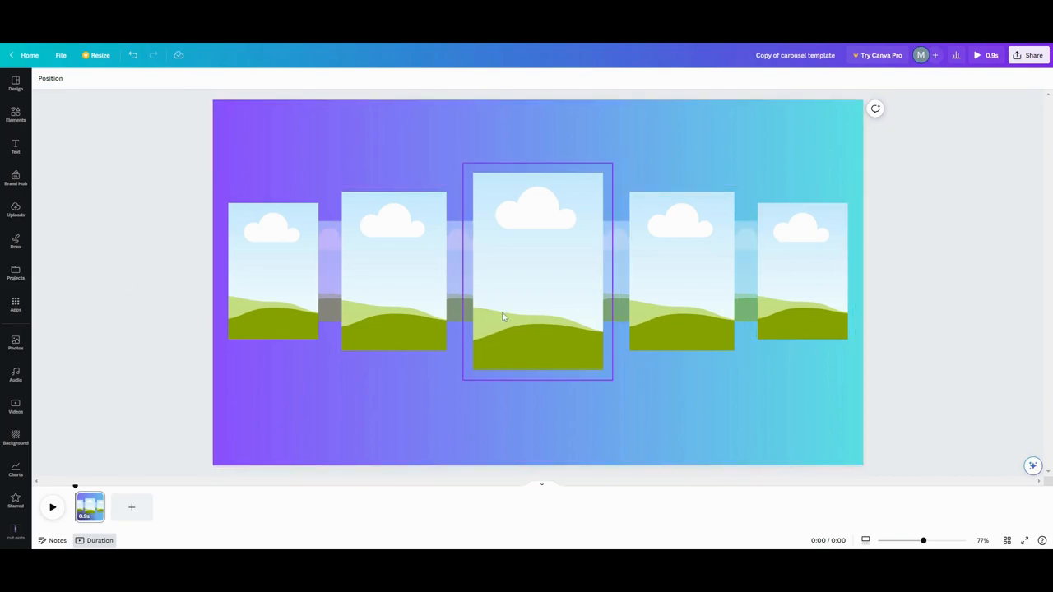
pyautogui.click(537, 271)
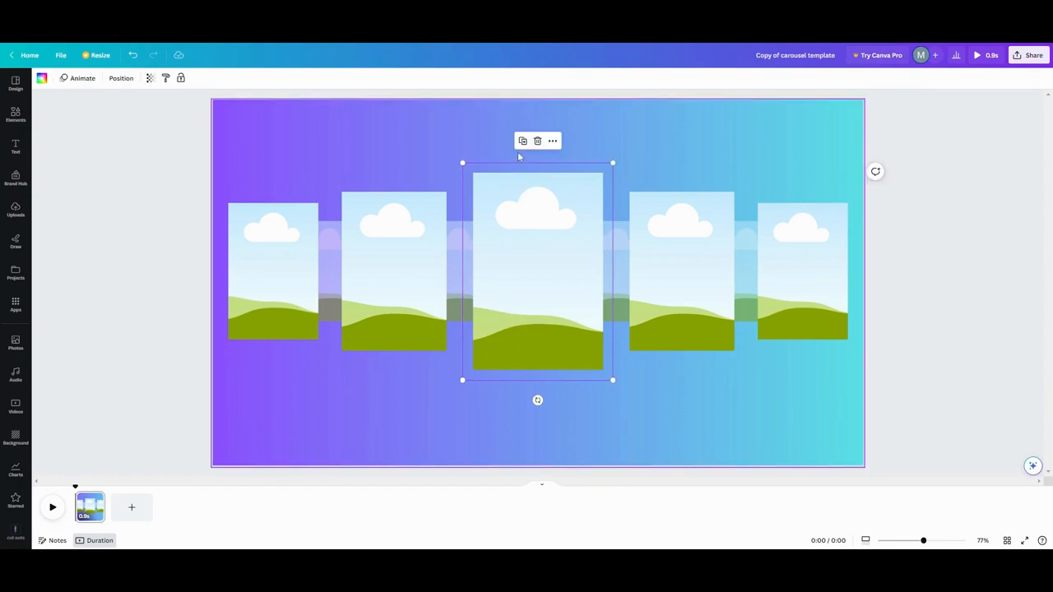
pyautogui.moveTo(535, 271); pyautogui.dragTo(540, 278)
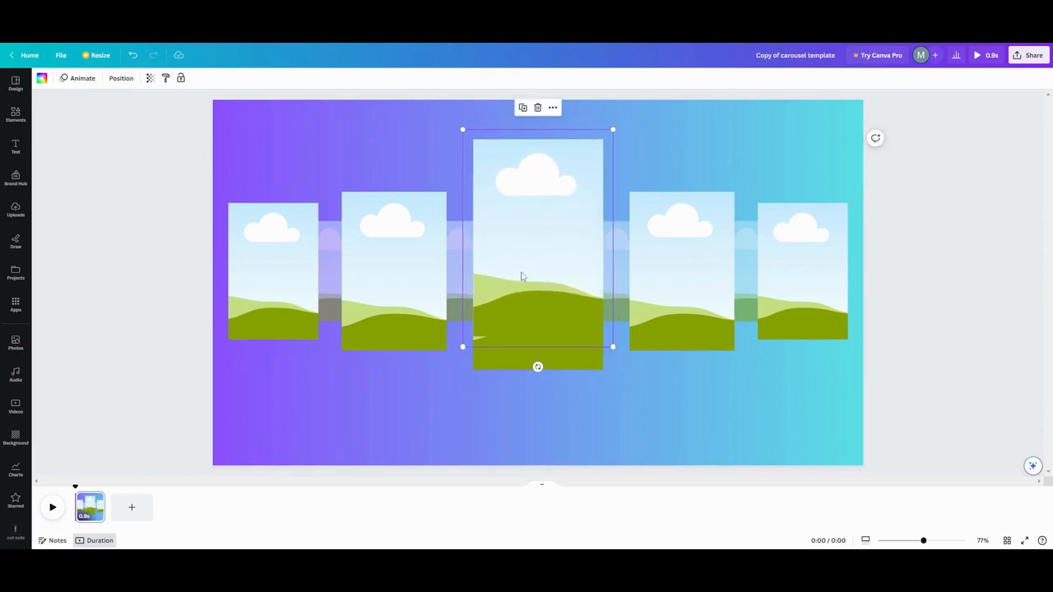
pyautogui.moveTo(522, 275); pyautogui.dragTo(517, 133)
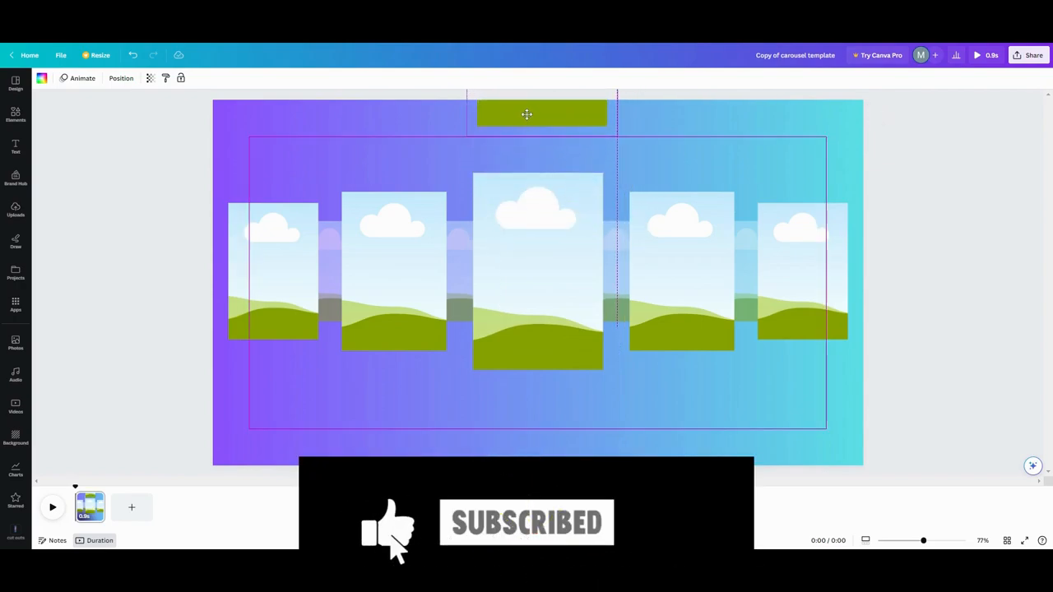
pyautogui.click(541, 113)
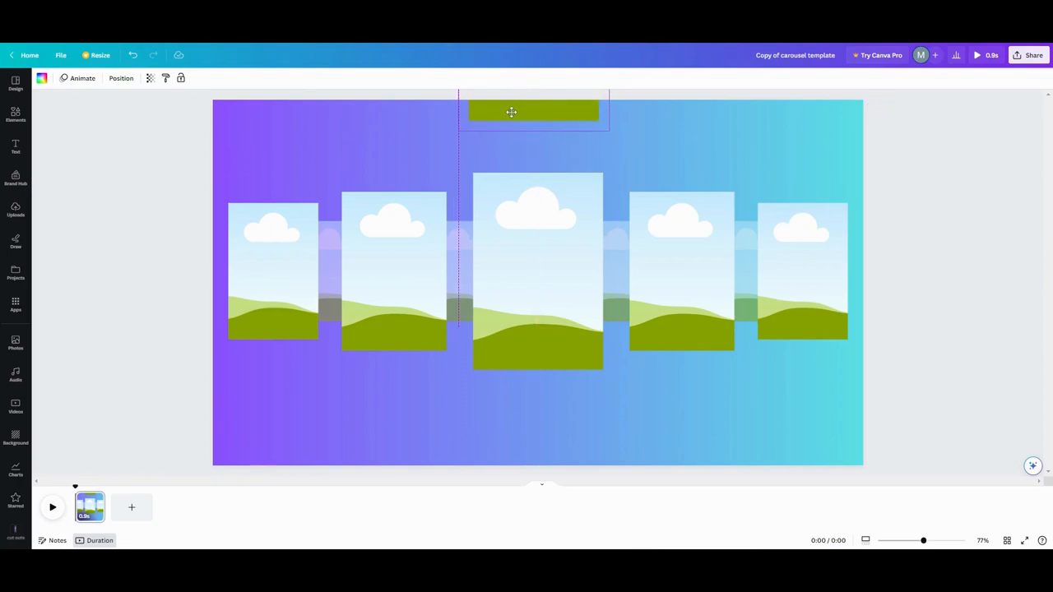
pyautogui.moveTo(511, 111); pyautogui.dragTo(512, 111)
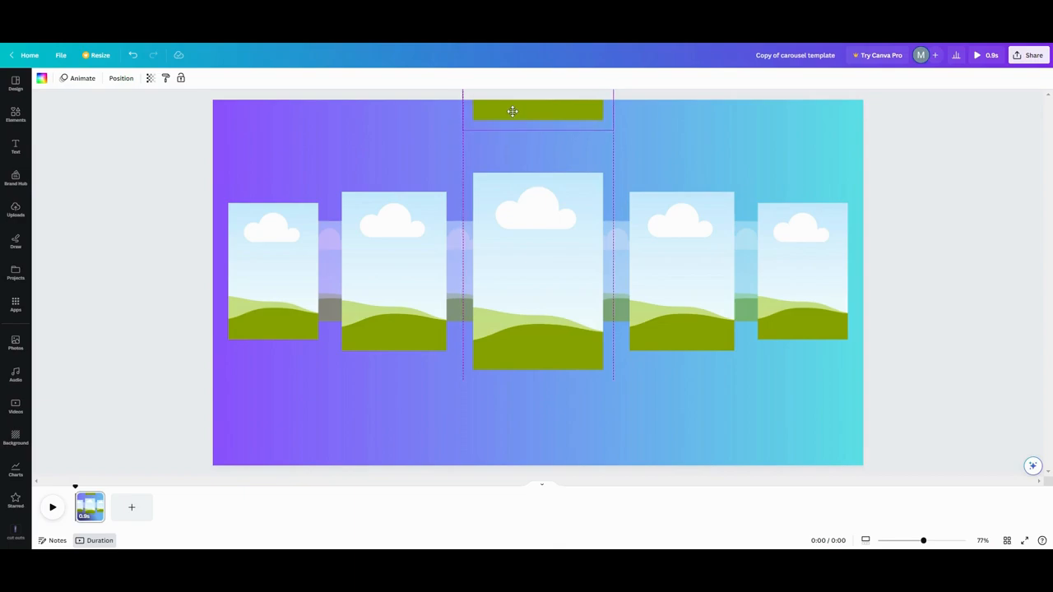
pyautogui.click(537, 110)
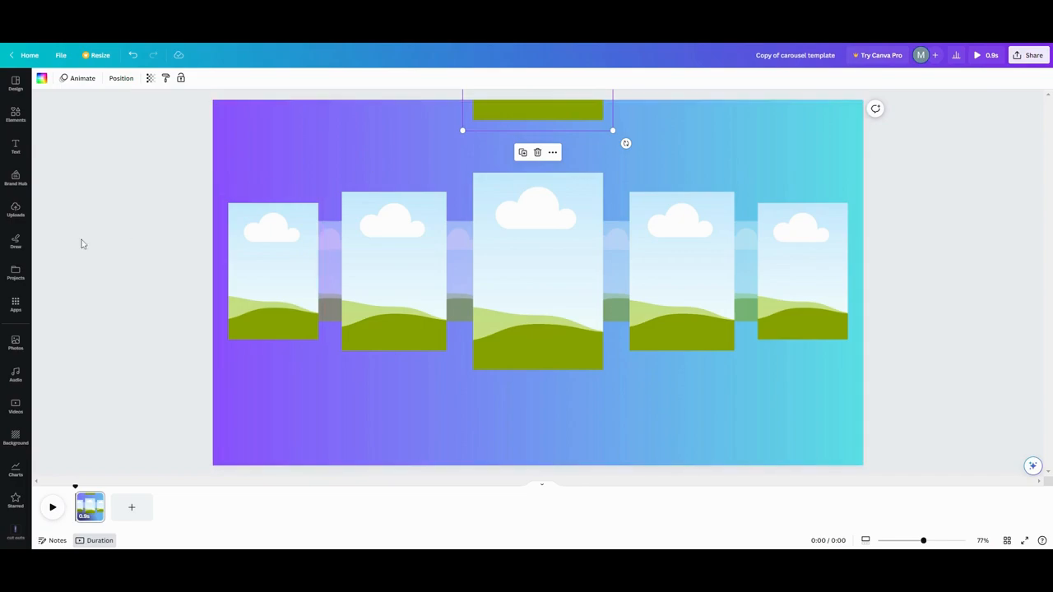
pyautogui.moveTo(503, 131)
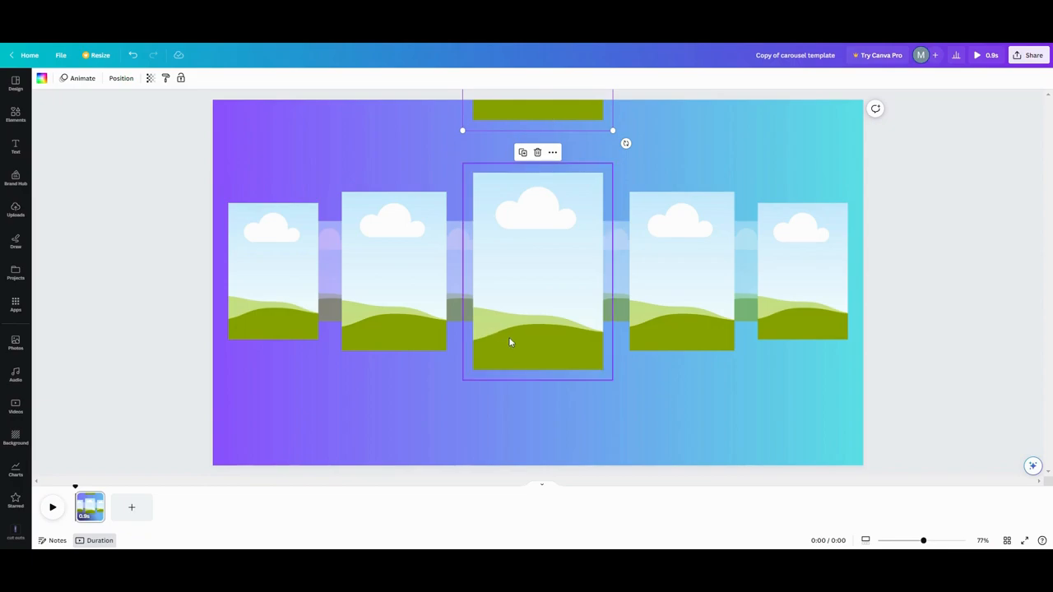
pyautogui.moveTo(403, 305)
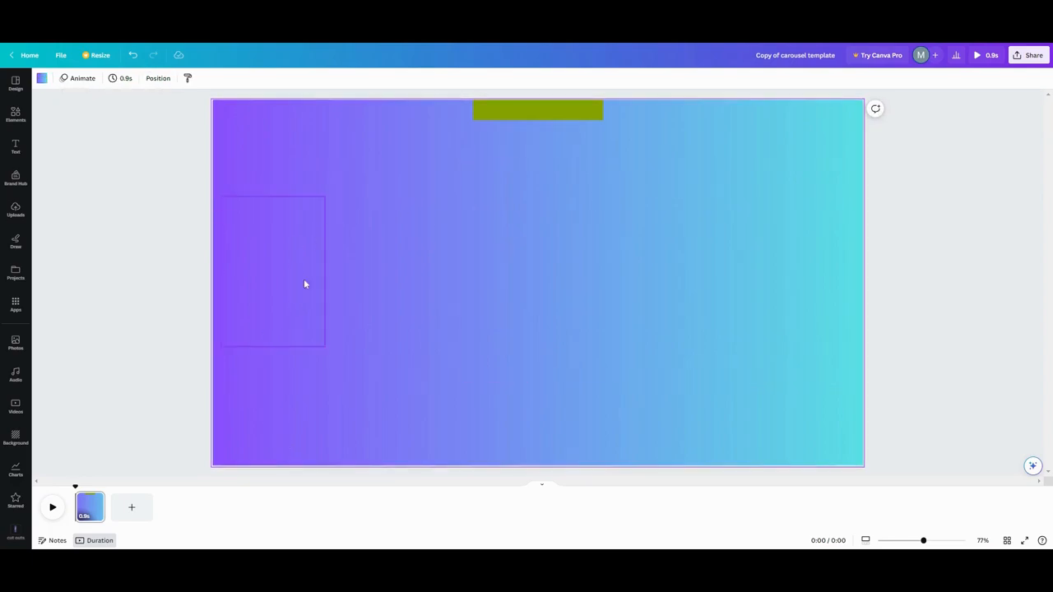
pyautogui.moveTo(298, 273)
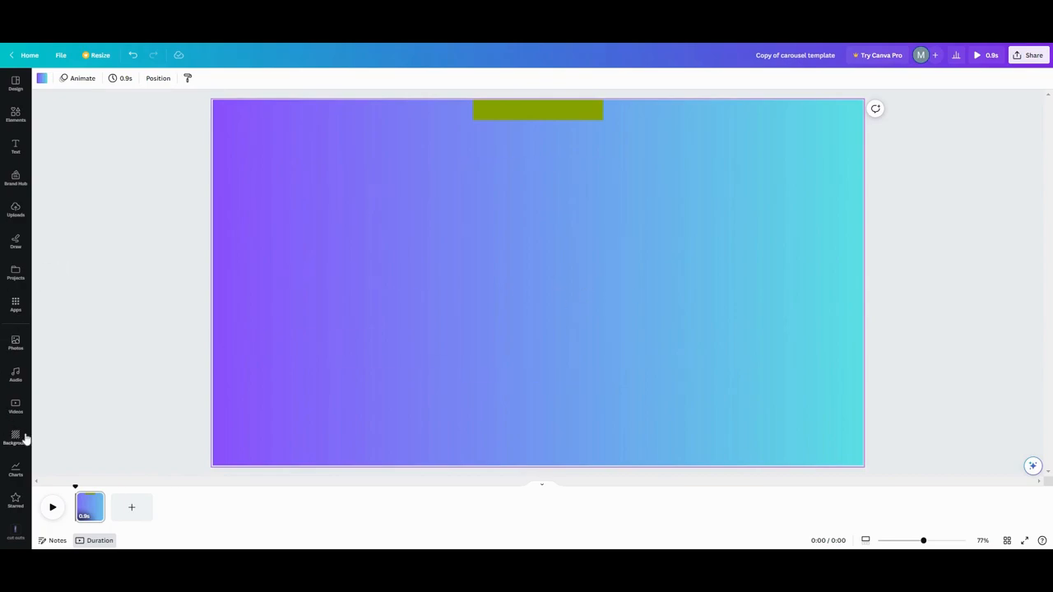
# Show the recently used photos in the Photos panel and scroll to the dog pictures.
pyautogui.click(15, 342)
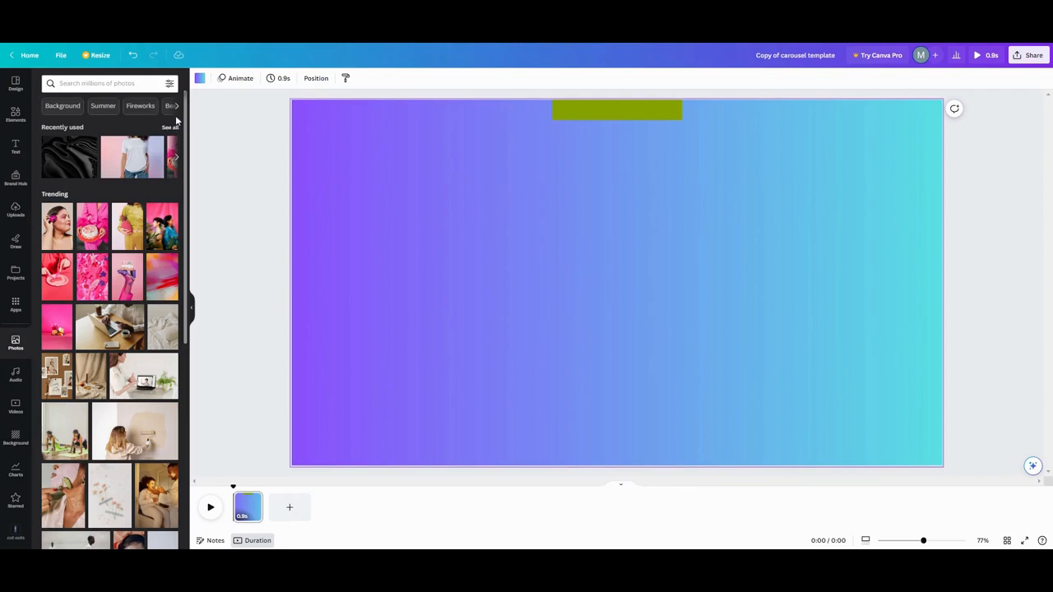
pyautogui.click(99, 83)
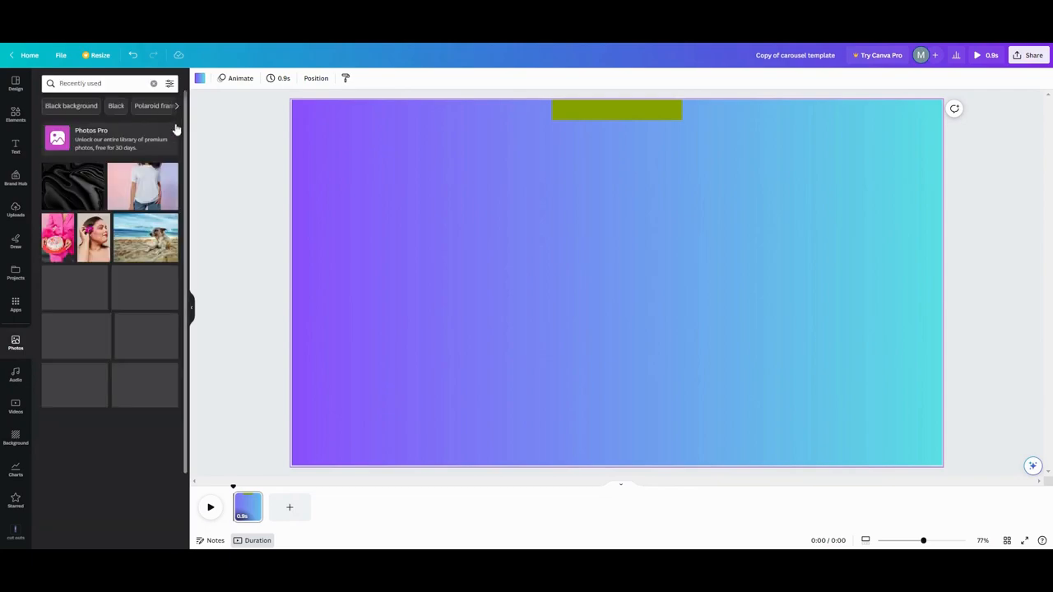
pyautogui.scroll(-3)
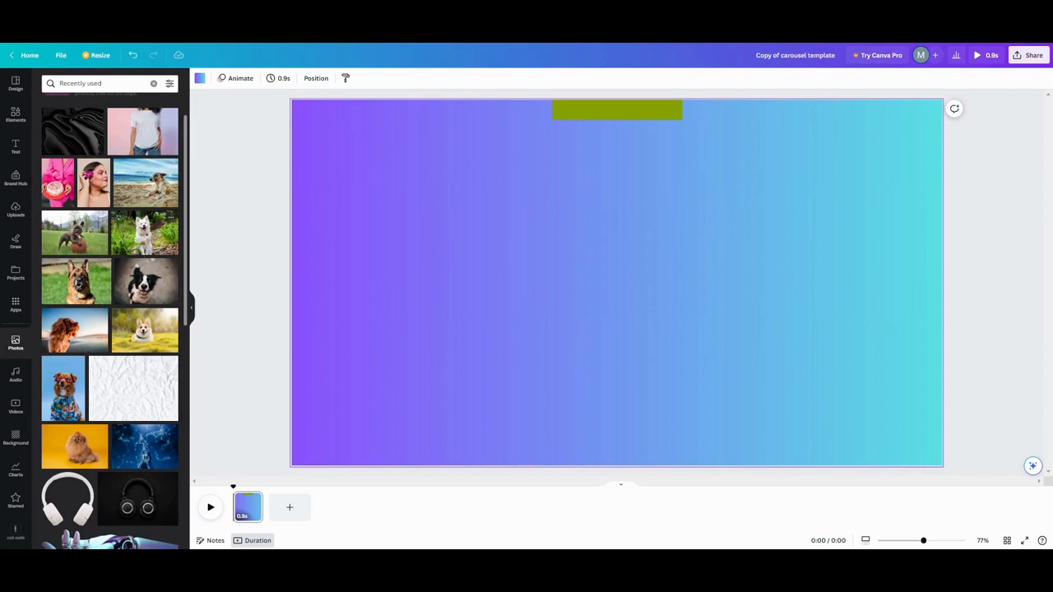
pyautogui.moveTo(336, 417)
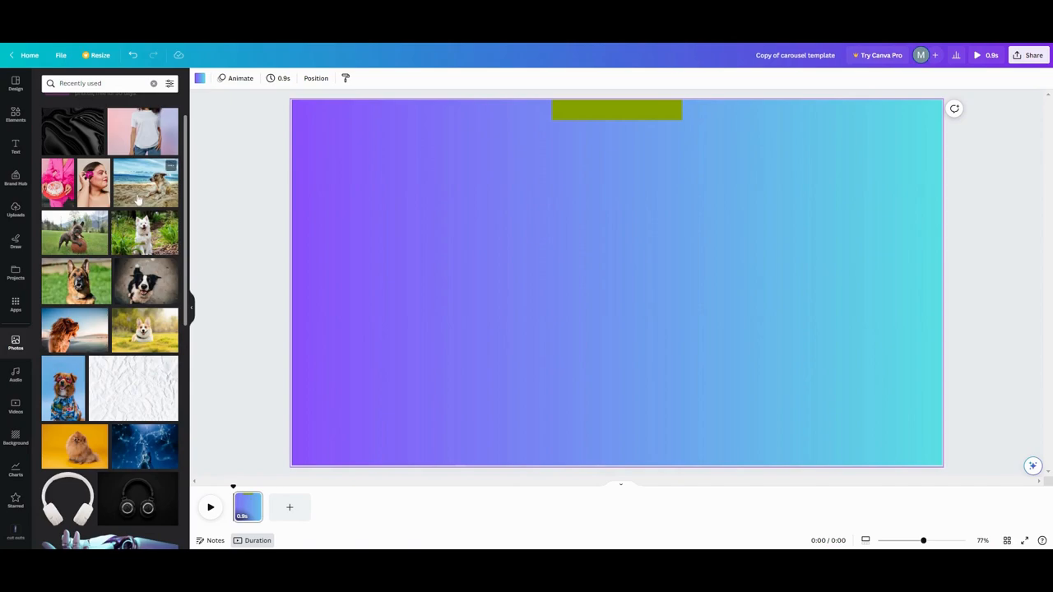
pyautogui.moveTo(126, 280)
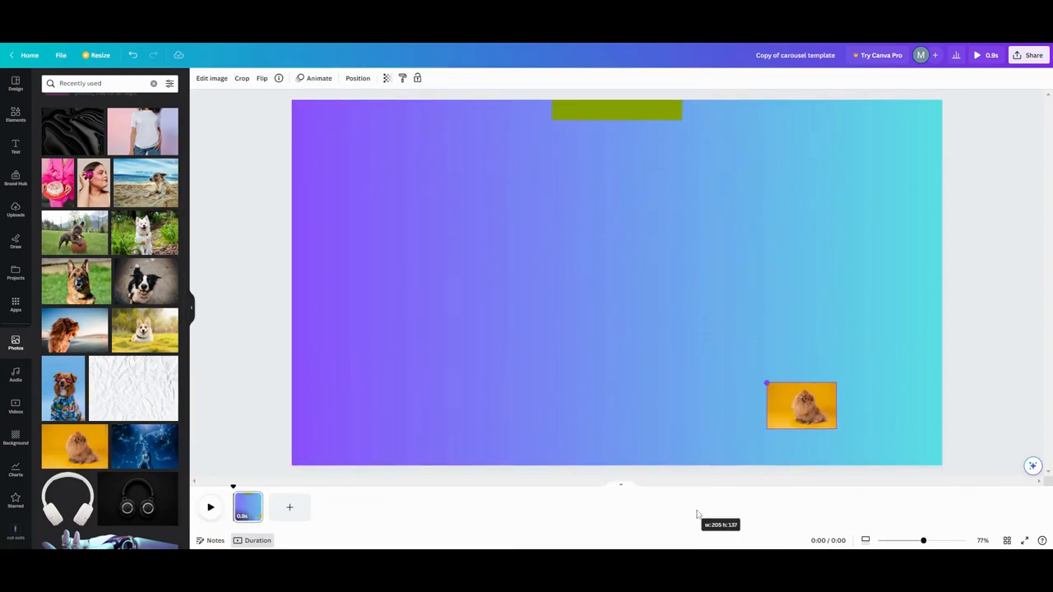
# Line up the Pomeranian, corgi, dressed-up dog, beach dog and bulldog photos along the bottom.
pyautogui.moveTo(801, 404); pyautogui.dragTo(334, 436)
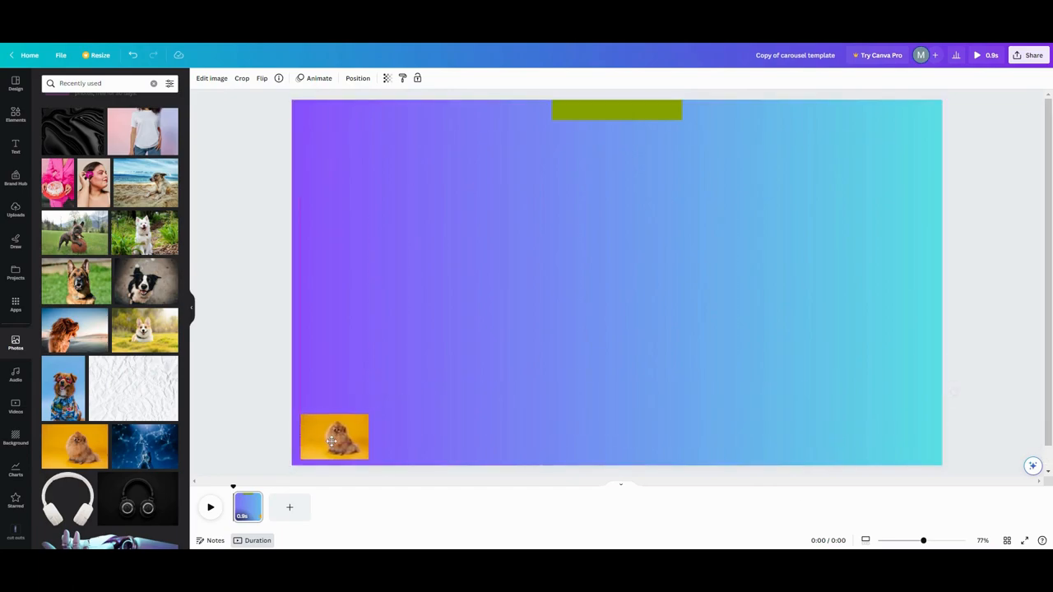
pyautogui.click(334, 437)
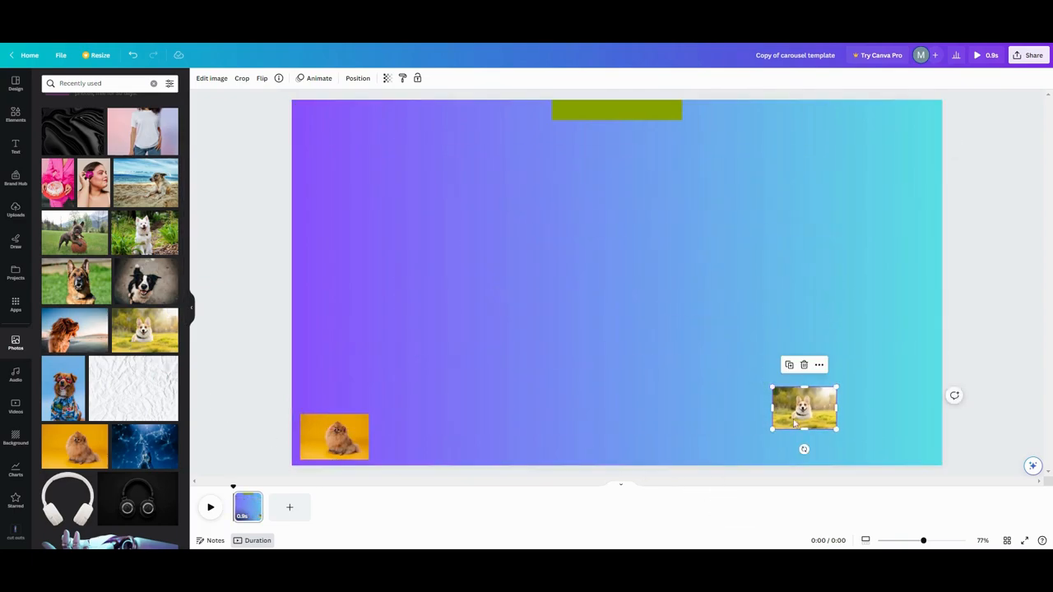
pyautogui.moveTo(803, 409); pyautogui.dragTo(419, 437)
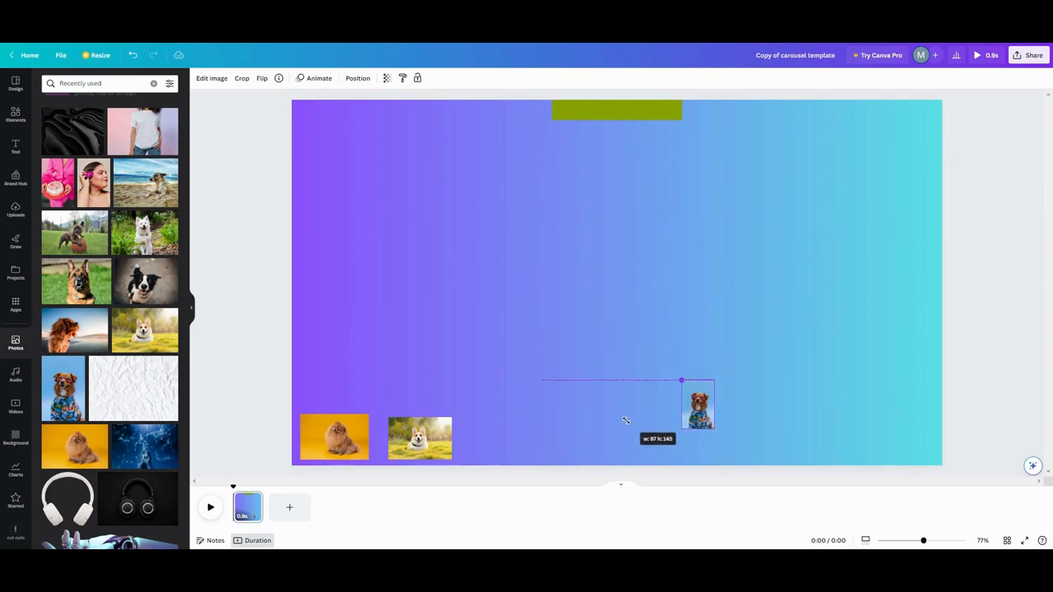
pyautogui.moveTo(698, 403); pyautogui.dragTo(488, 436)
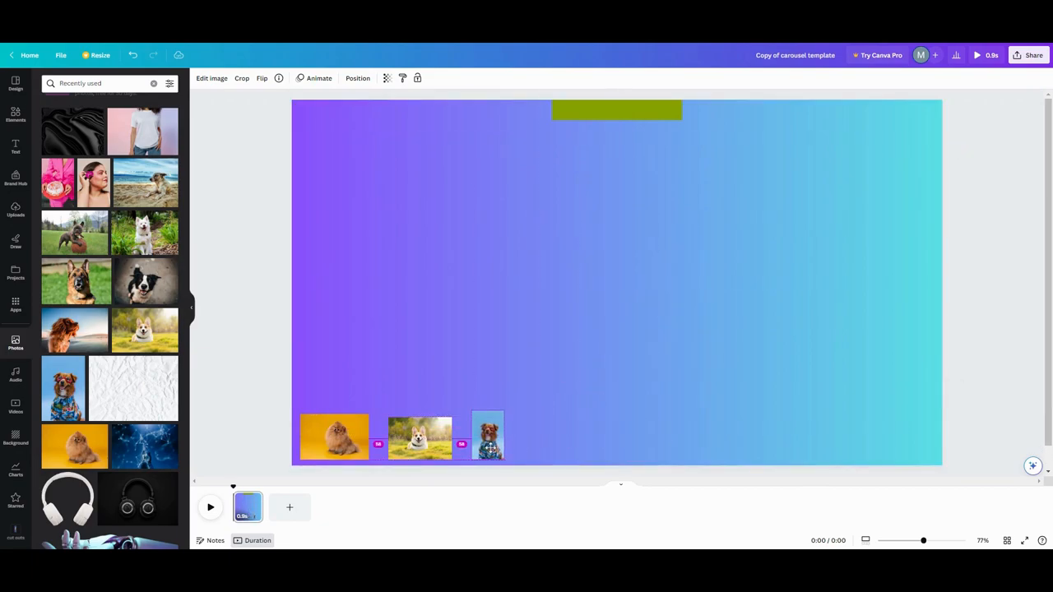
pyautogui.click(487, 436)
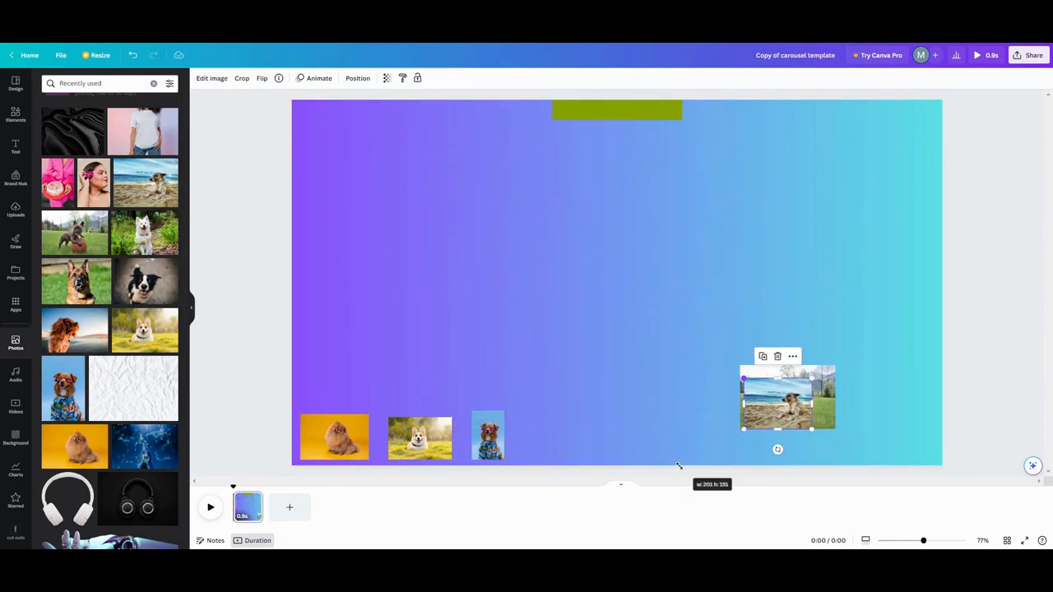
pyautogui.moveTo(785, 397); pyautogui.dragTo(562, 437)
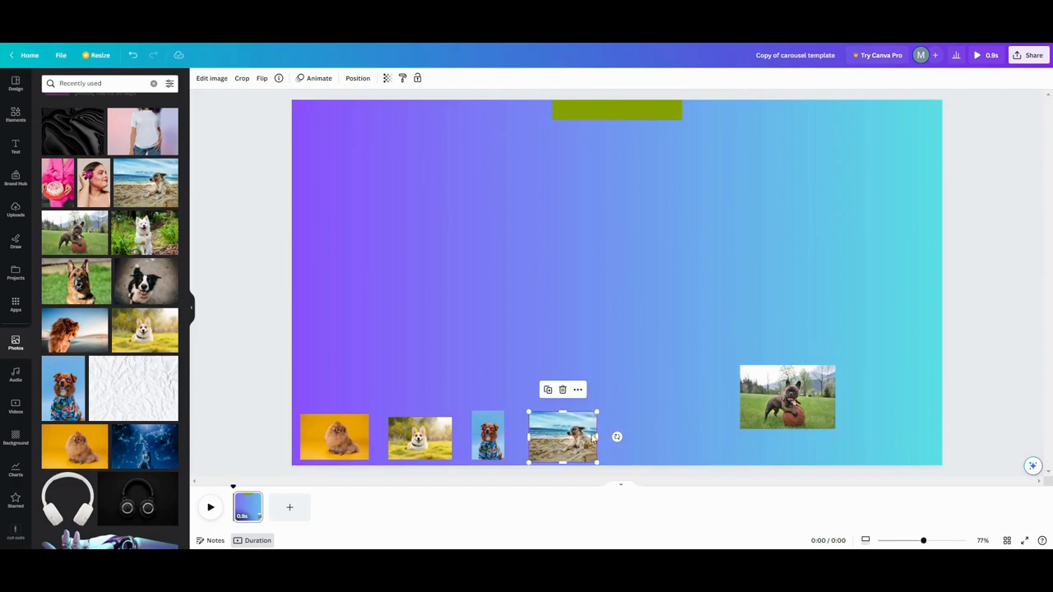
pyautogui.moveTo(787, 396); pyautogui.dragTo(696, 430)
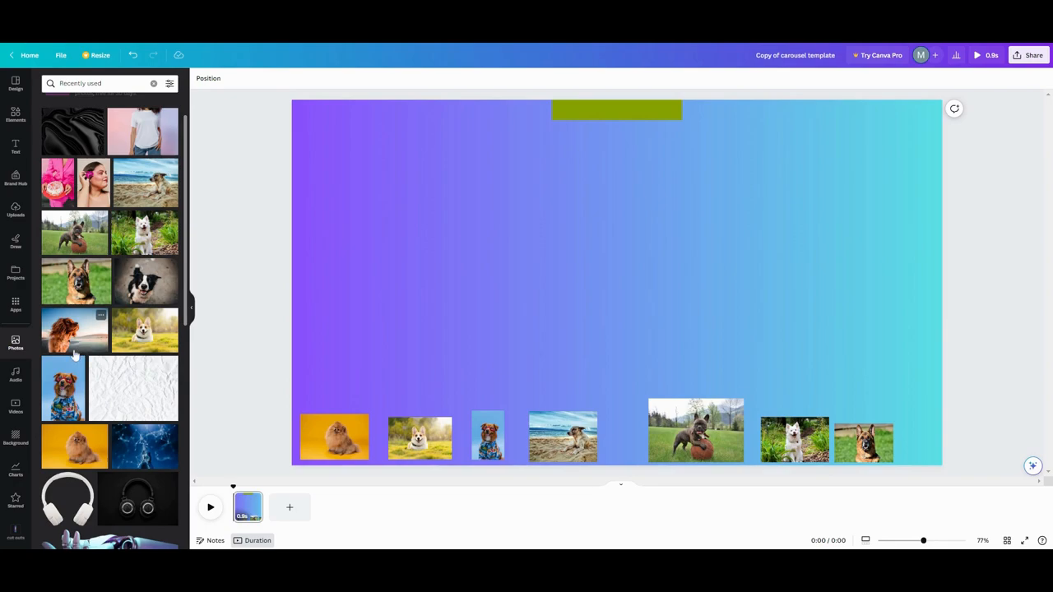
# Shrink the spaniel and border collie photos into the bottom row.
pyautogui.click(75, 330)
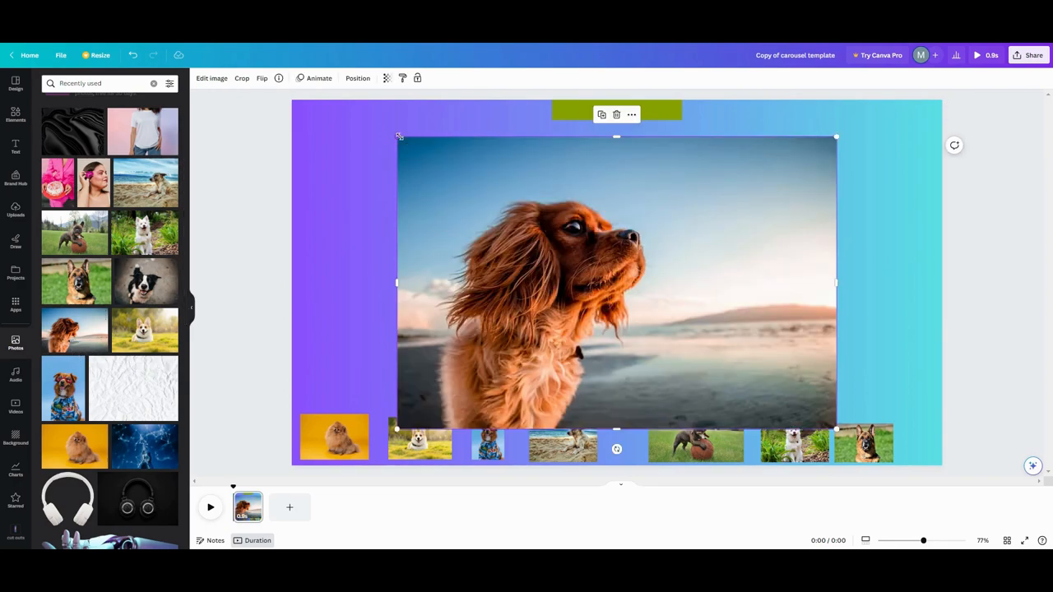
pyautogui.moveTo(617, 283); pyautogui.dragTo(792, 412)
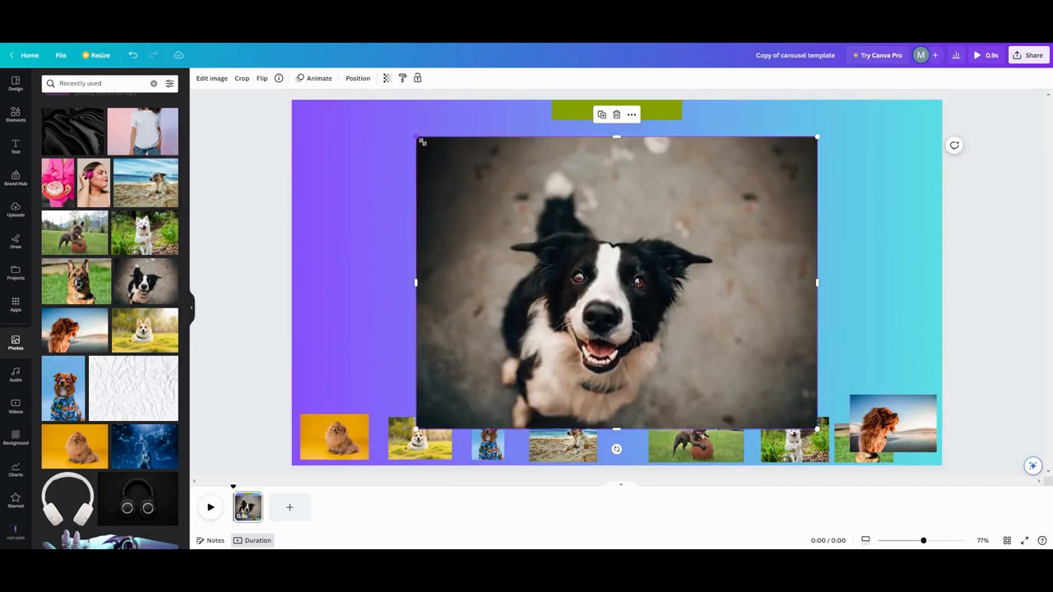
pyautogui.moveTo(616, 283); pyautogui.dragTo(757, 387)
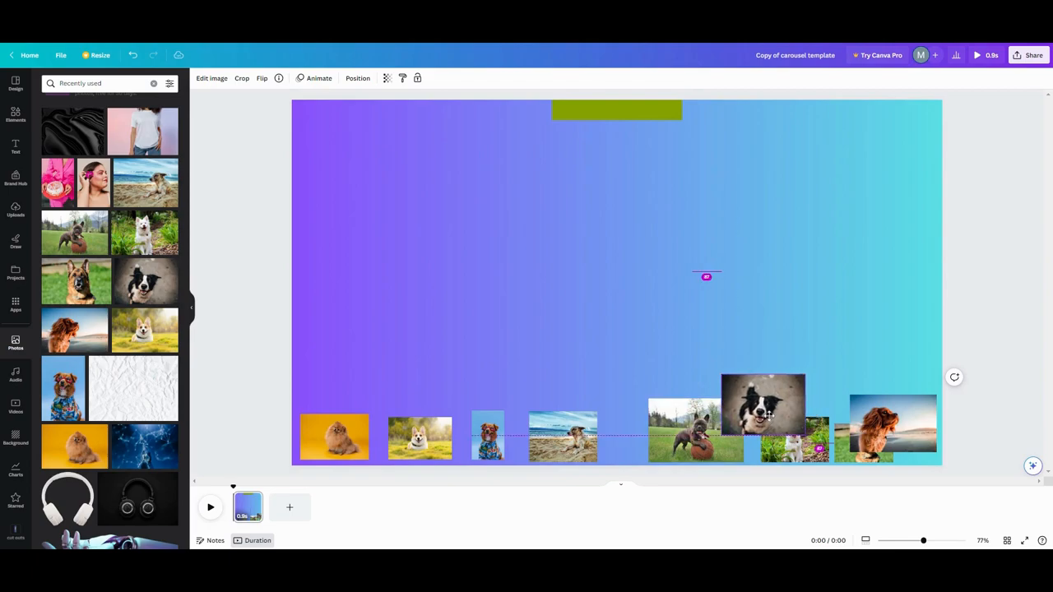
pyautogui.click(762, 408)
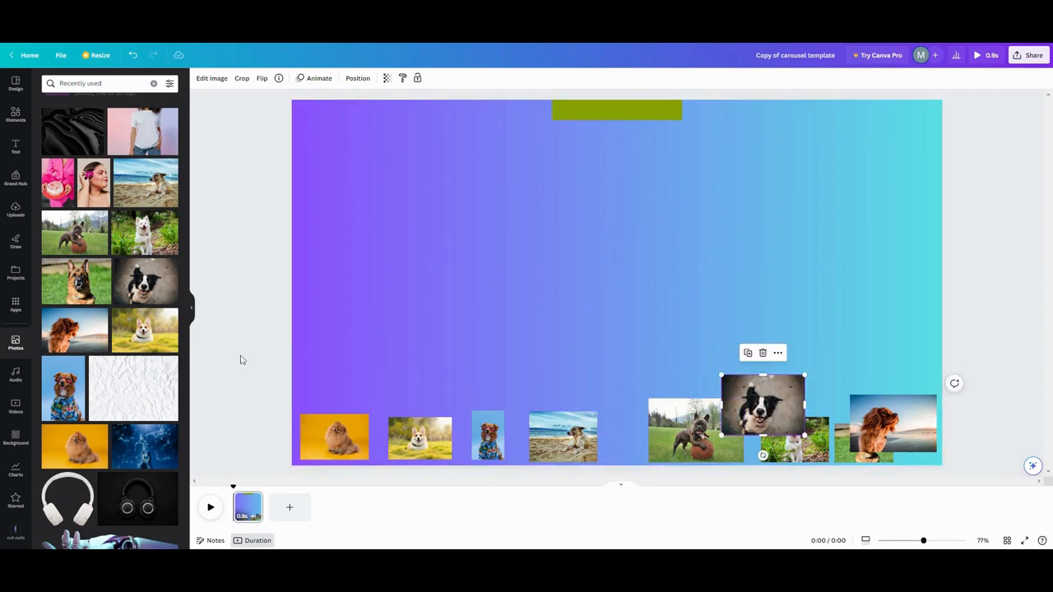
pyautogui.moveTo(271, 436)
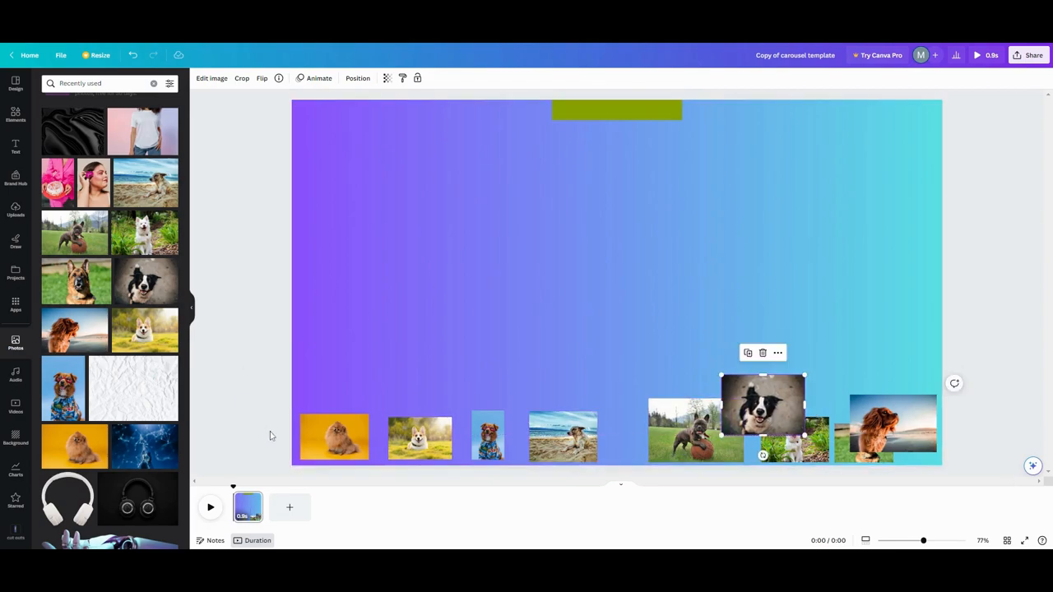
# Drop the Pomeranian photo into the top frame and duplicate the page.
pyautogui.moveTo(334, 437); pyautogui.dragTo(300, 371)
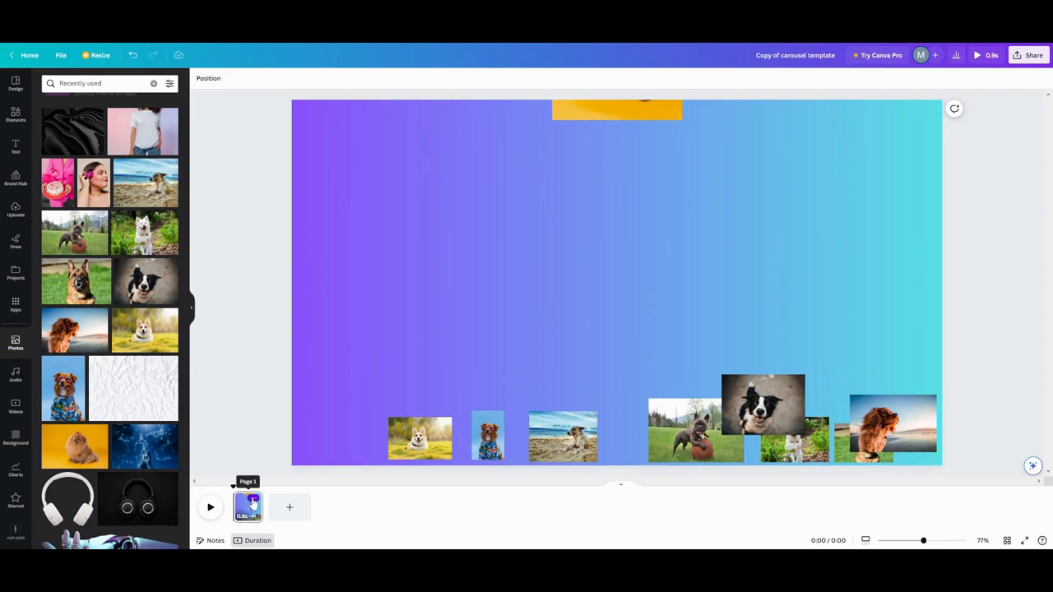
pyautogui.rightClick(248, 507)
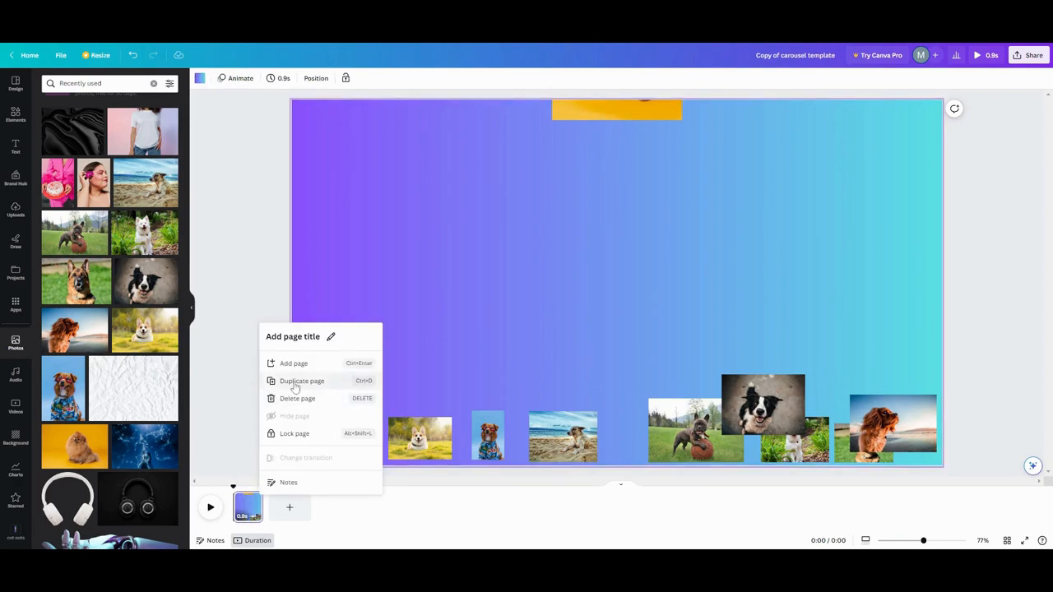
pyautogui.click(302, 380)
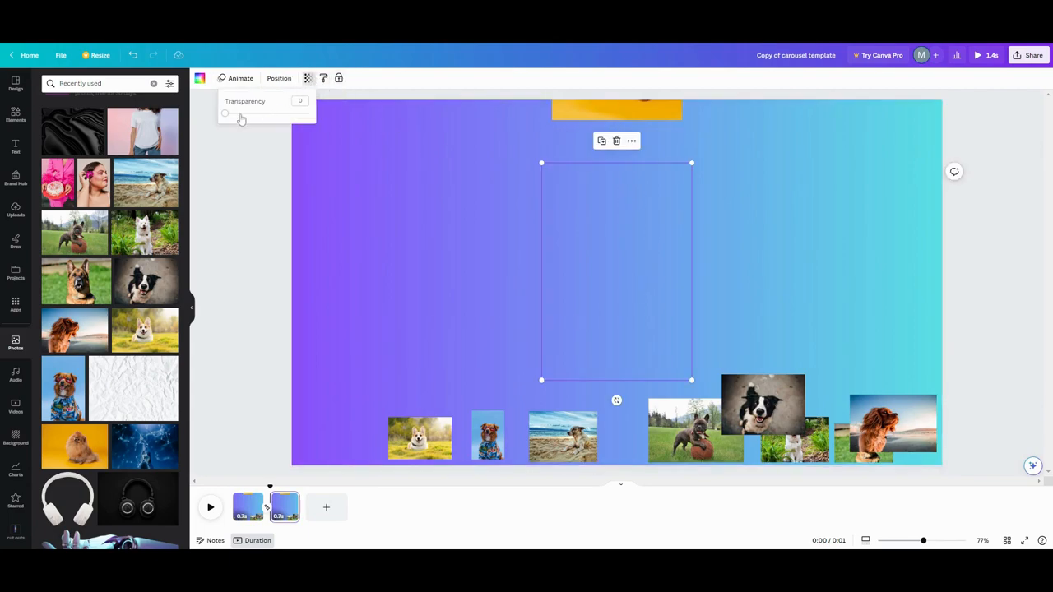
# Raise the centre frame's transparency on page 2 so the Pomeranian shows.
pyautogui.moveTo(226, 112); pyautogui.dragTo(308, 112)
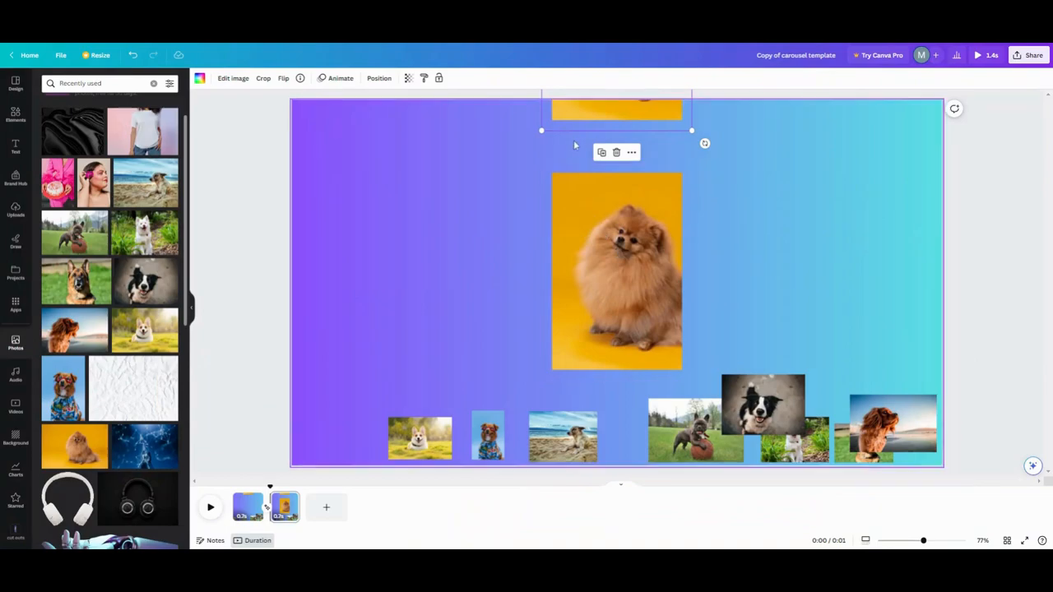
pyautogui.moveTo(290, 475)
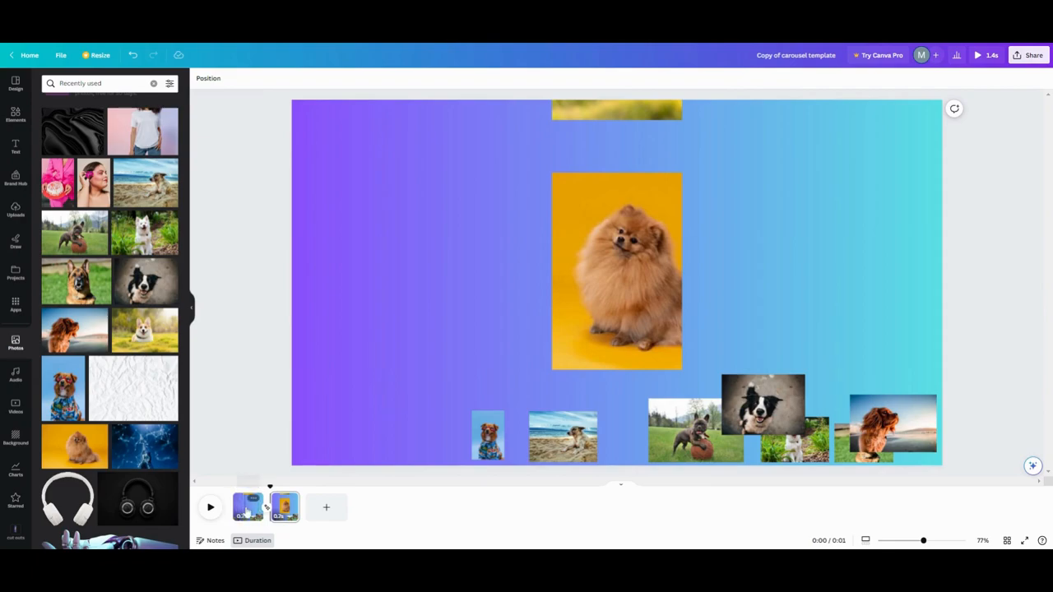
# Preview the two-page animation, duplicate page 2, and reveal the right frame's photo via transparency.
pyautogui.click(210, 508)
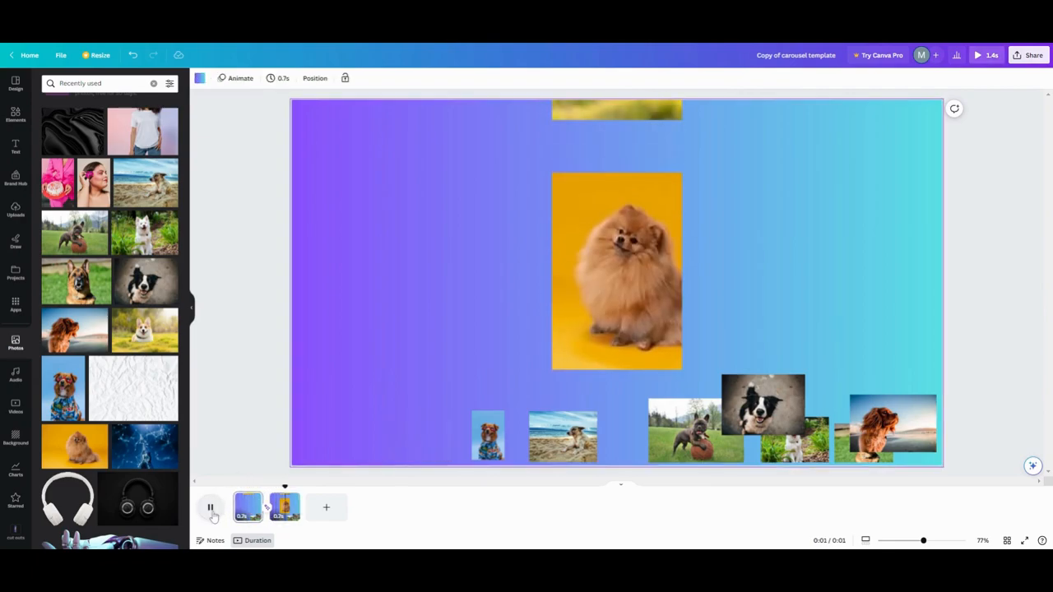
pyautogui.click(210, 507)
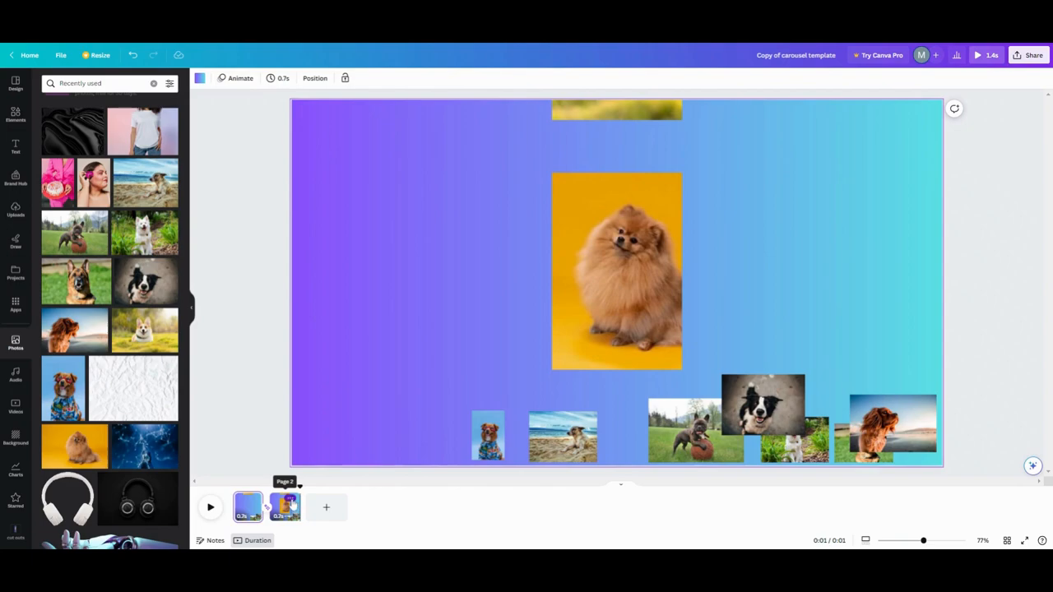
pyautogui.rightClick(284, 507)
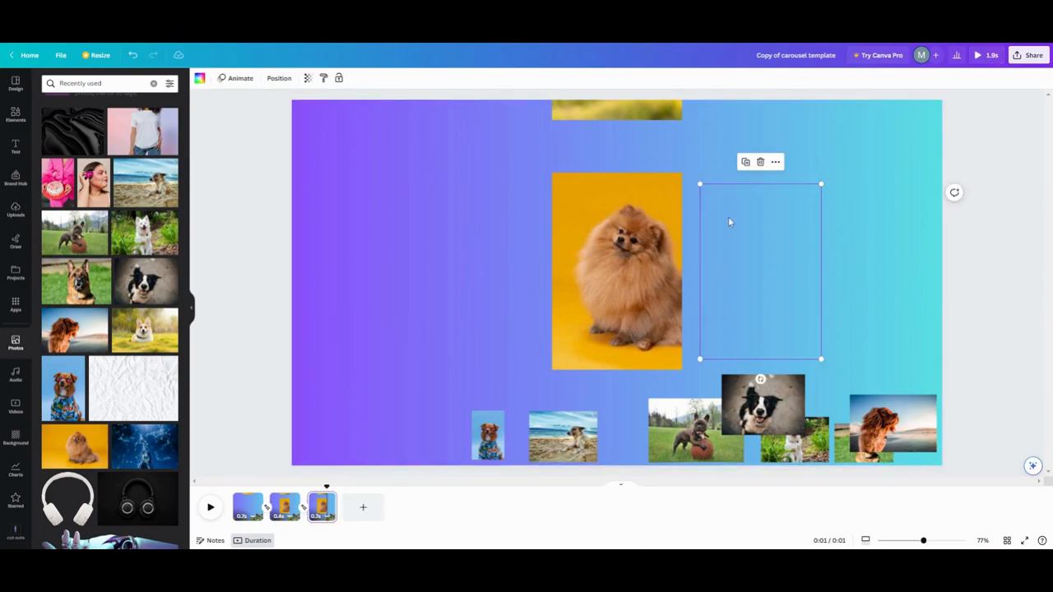
pyautogui.moveTo(726, 214)
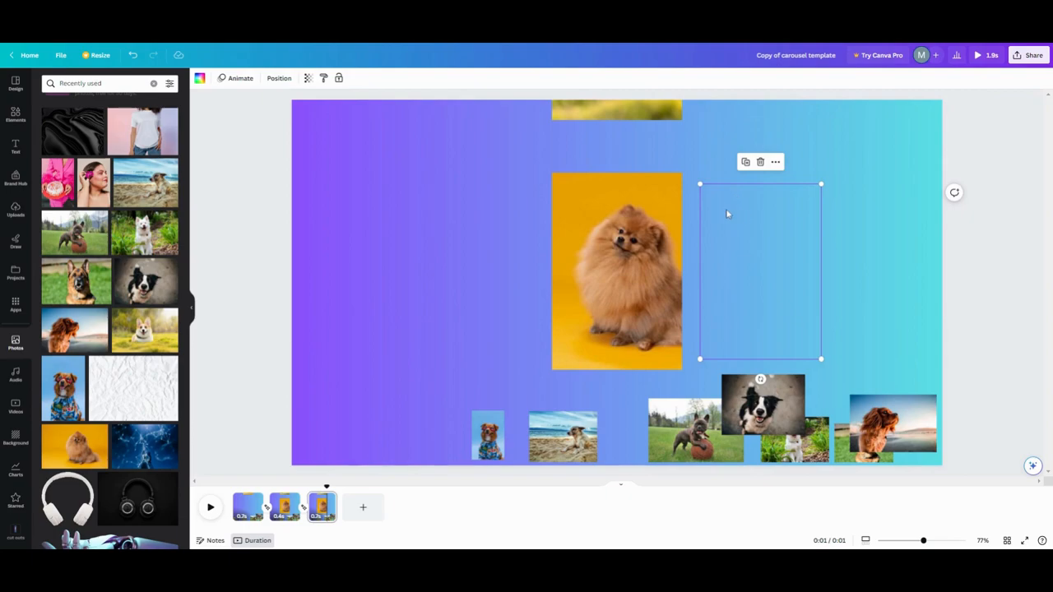
pyautogui.click(308, 78)
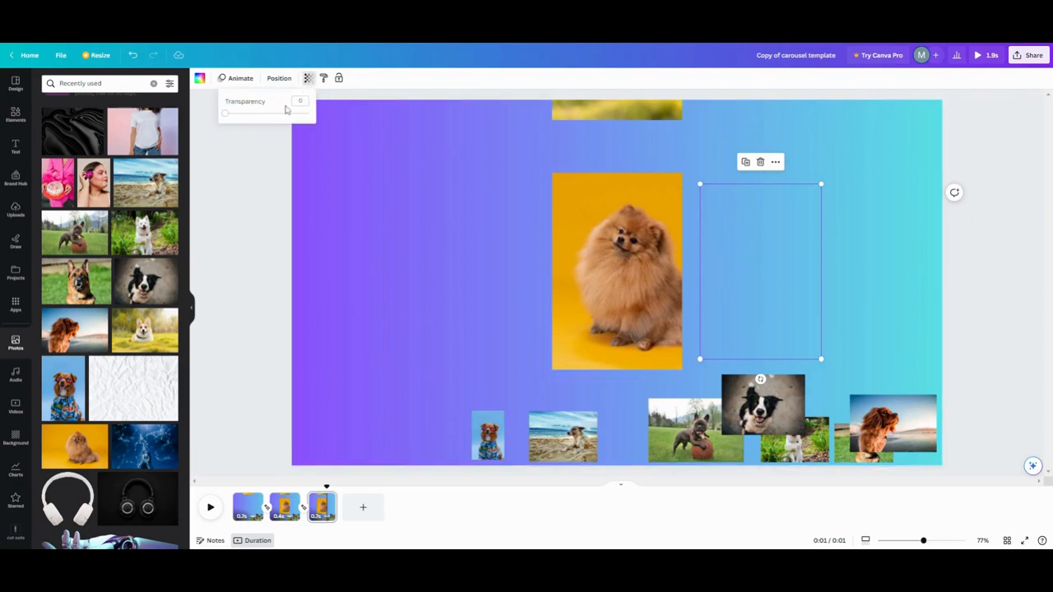
pyautogui.moveTo(224, 112); pyautogui.dragTo(308, 113)
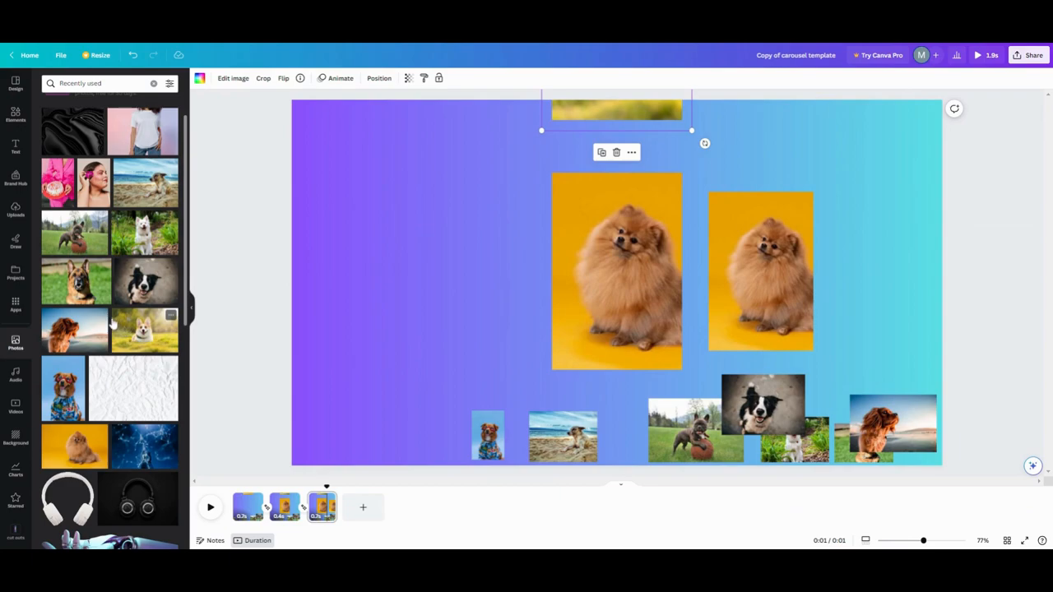
pyautogui.moveTo(112, 323)
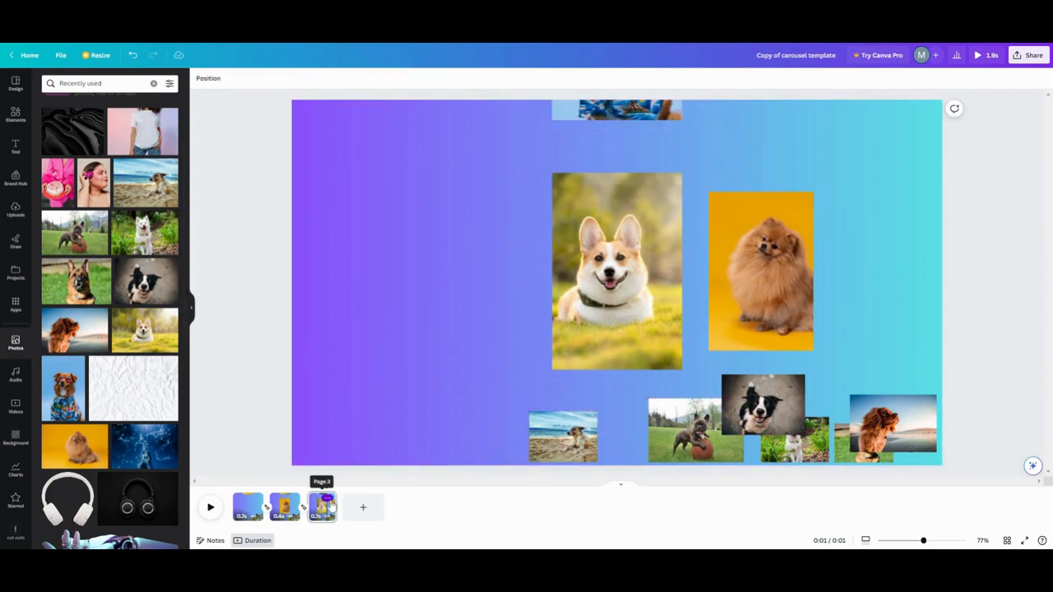
# Bring up the third page's options to duplicate it.
pyautogui.rightClick(322, 507)
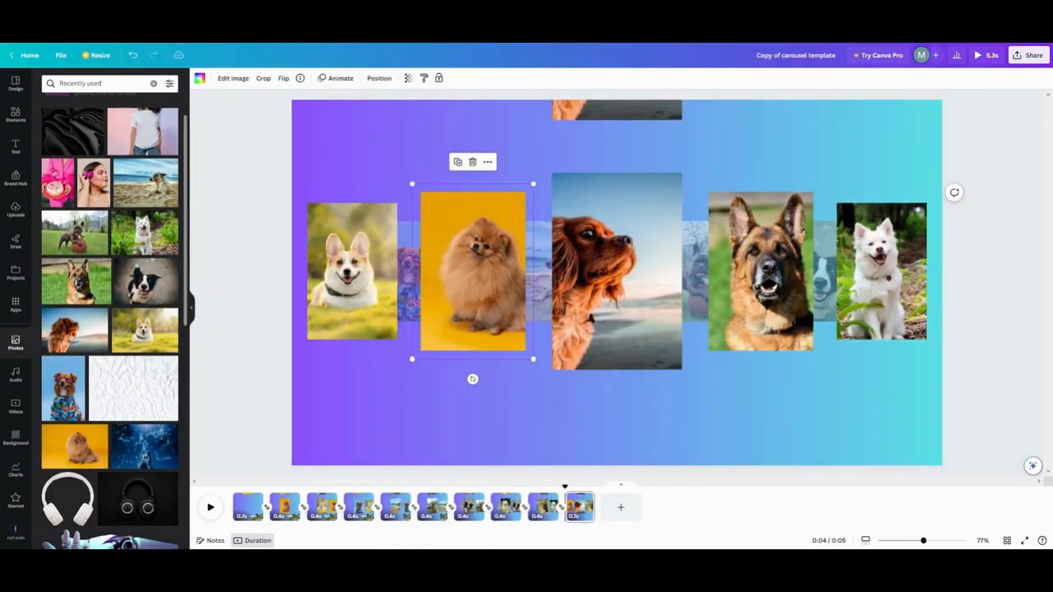
# Play and stop the ten-page carousel animation, then return to page 1.
pyautogui.click(210, 508)
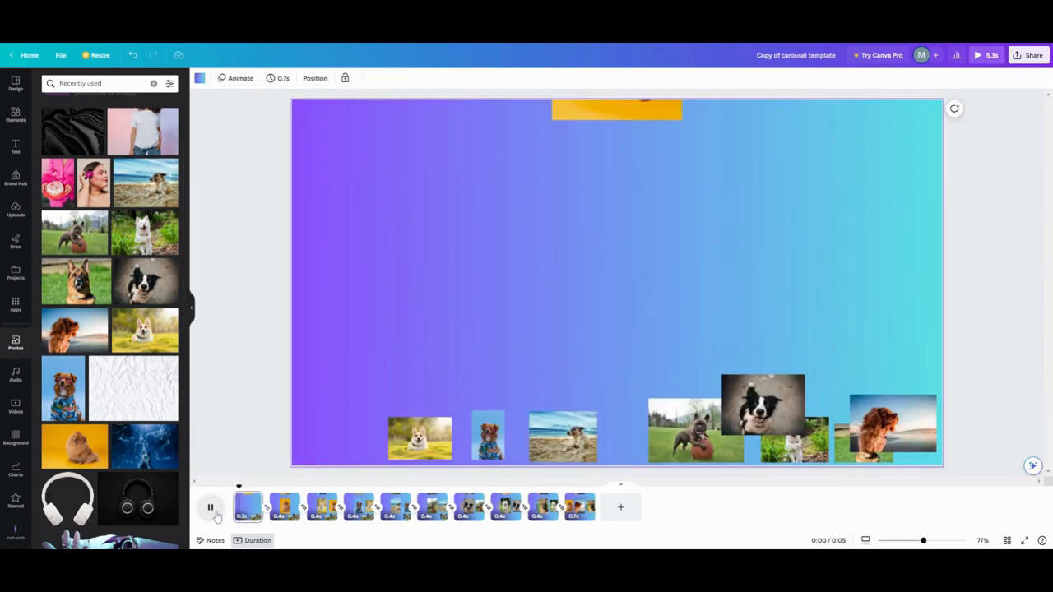
pyautogui.click(211, 507)
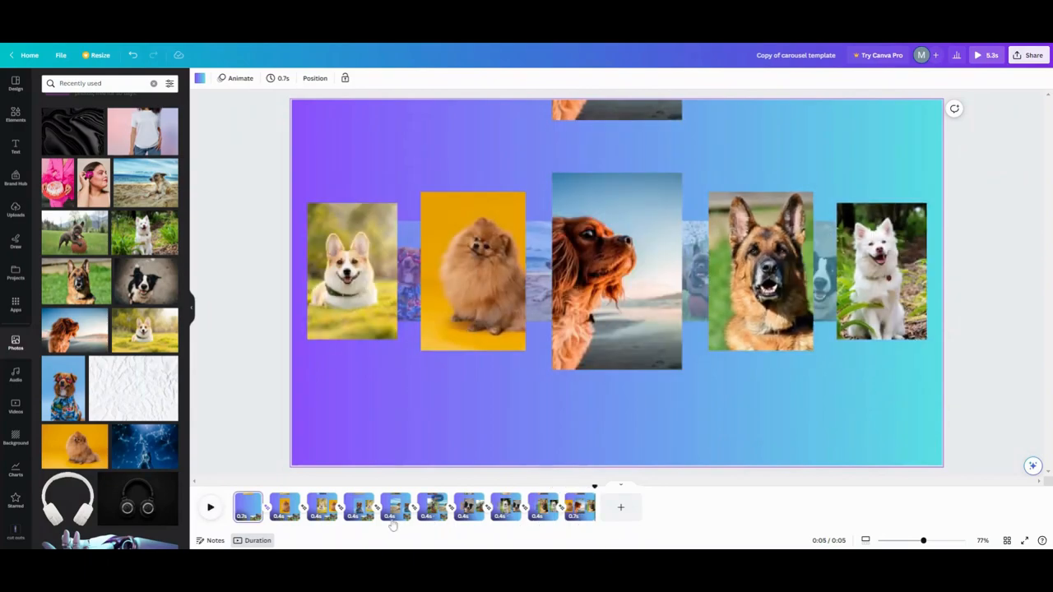
pyautogui.click(282, 78)
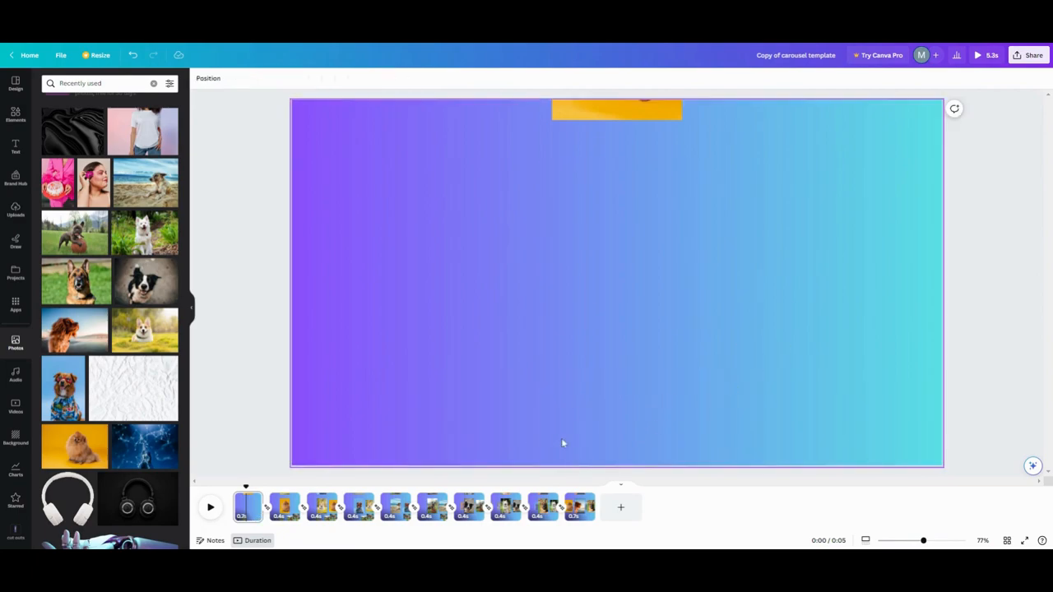
# Select page 1's top Pomeranian frame, then deselect it via the page thumbnail.
pyautogui.click(616, 111)
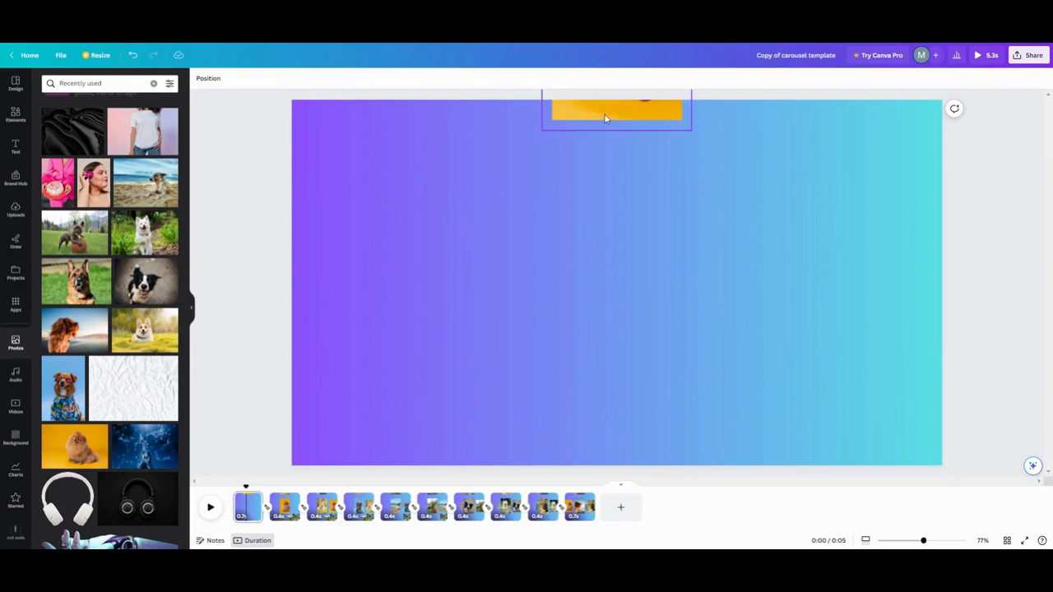
pyautogui.click(616, 111)
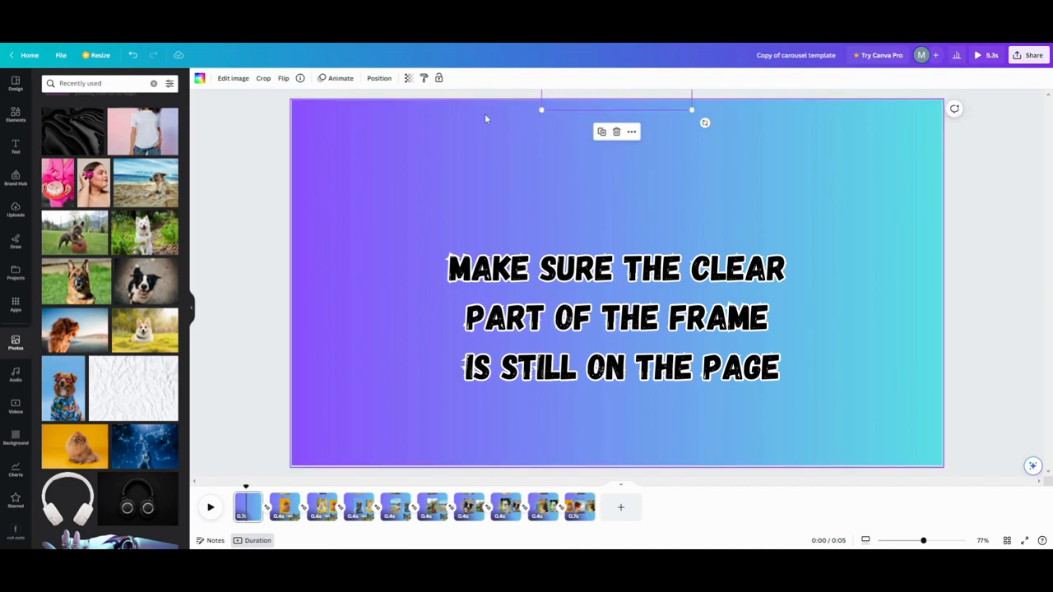
pyautogui.click(284, 507)
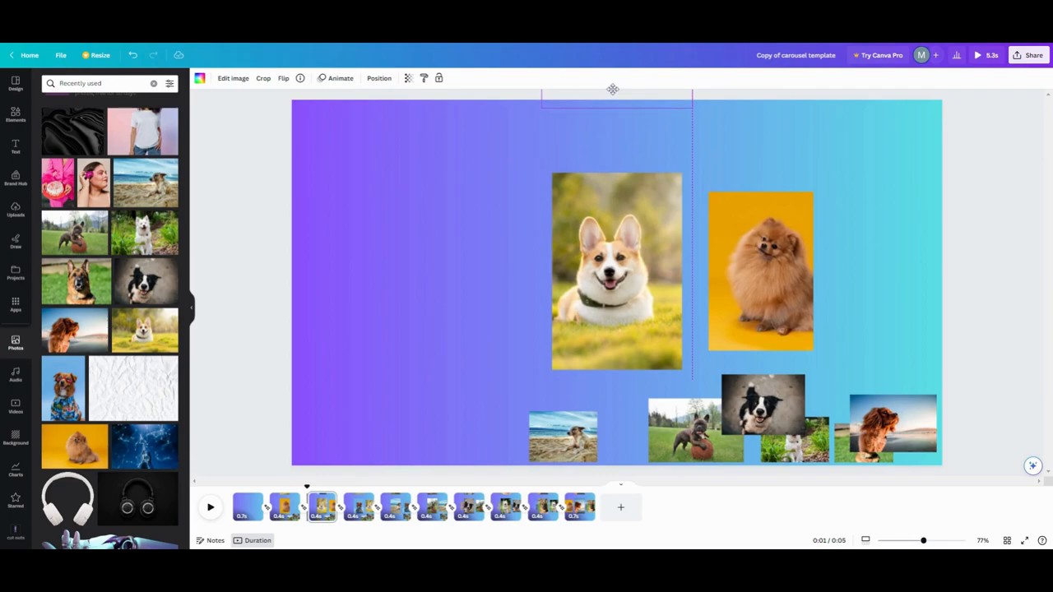
# Delete the cluster of small dog photos from page 5.
pyautogui.click(562, 436)
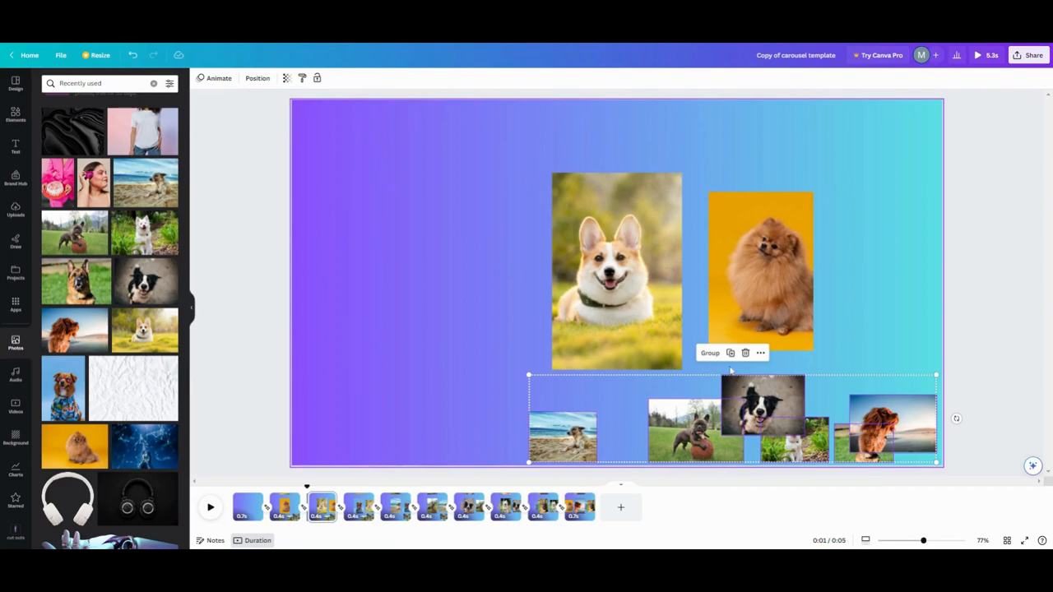
pyautogui.click(745, 353)
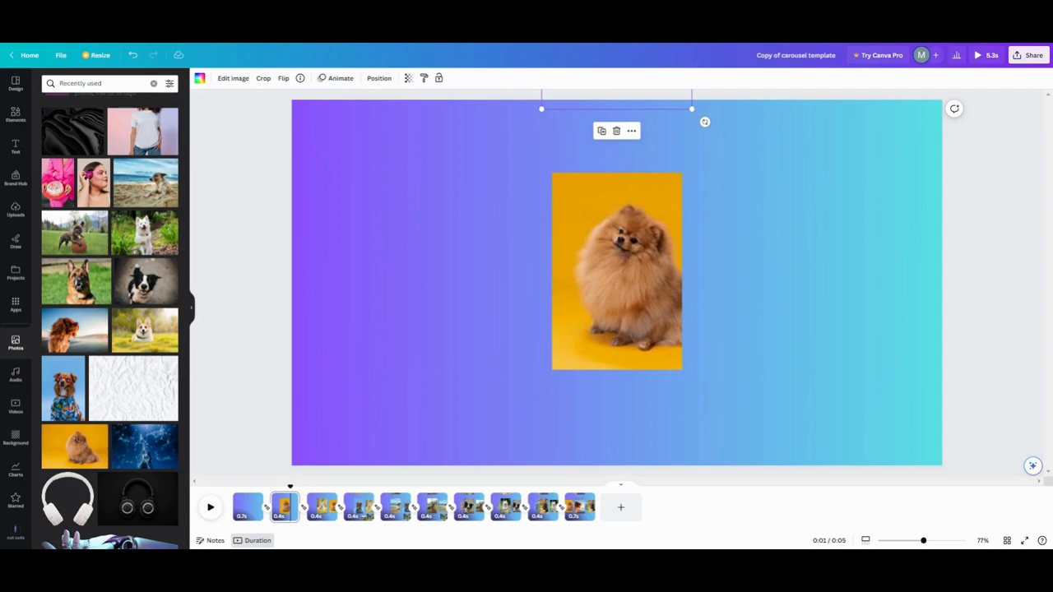
pyautogui.moveTo(395, 506)
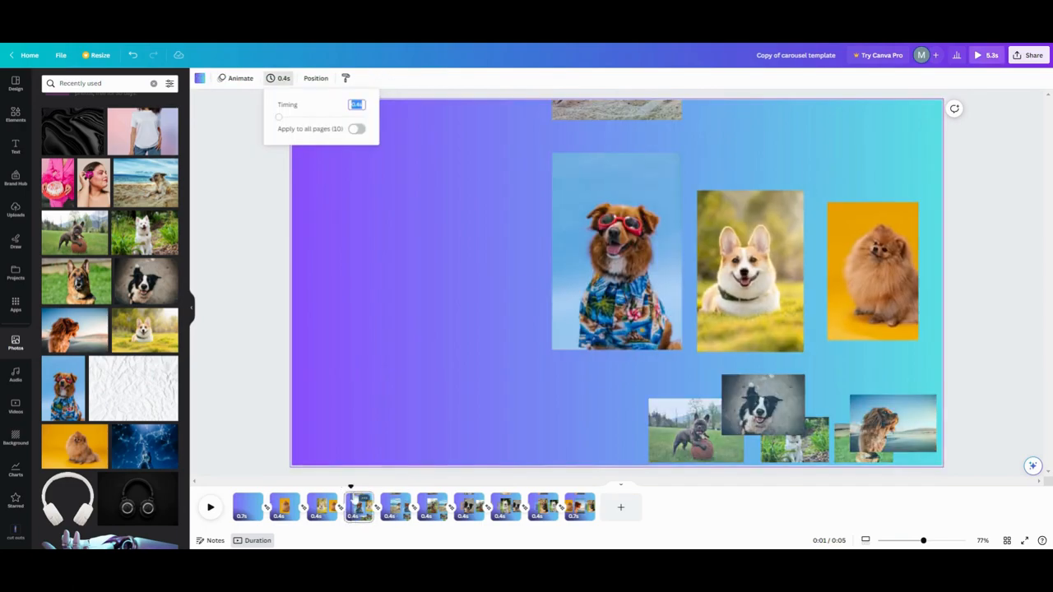
pyautogui.click(616, 109)
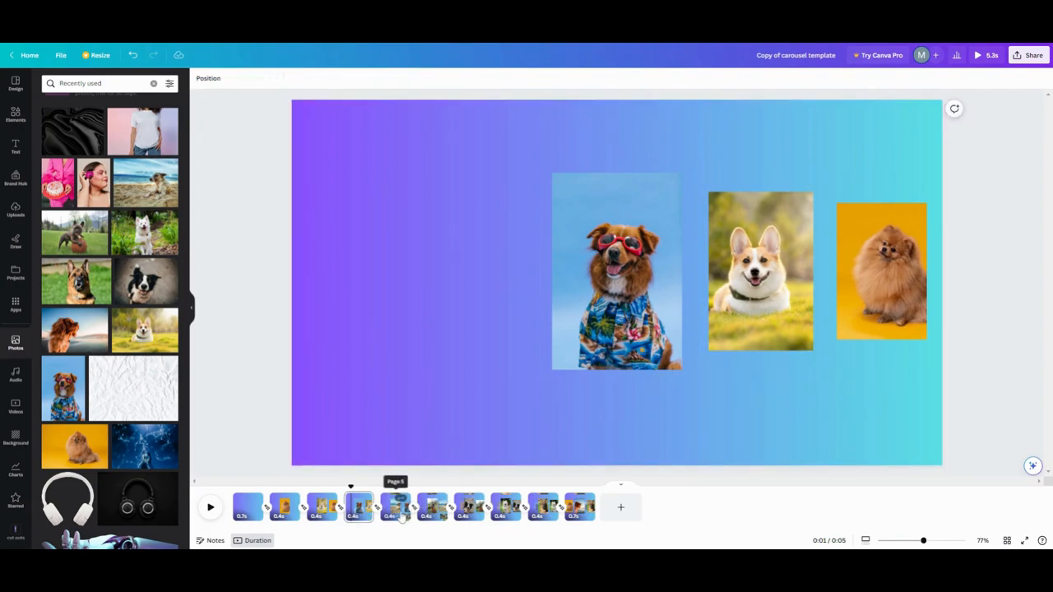
pyautogui.click(396, 506)
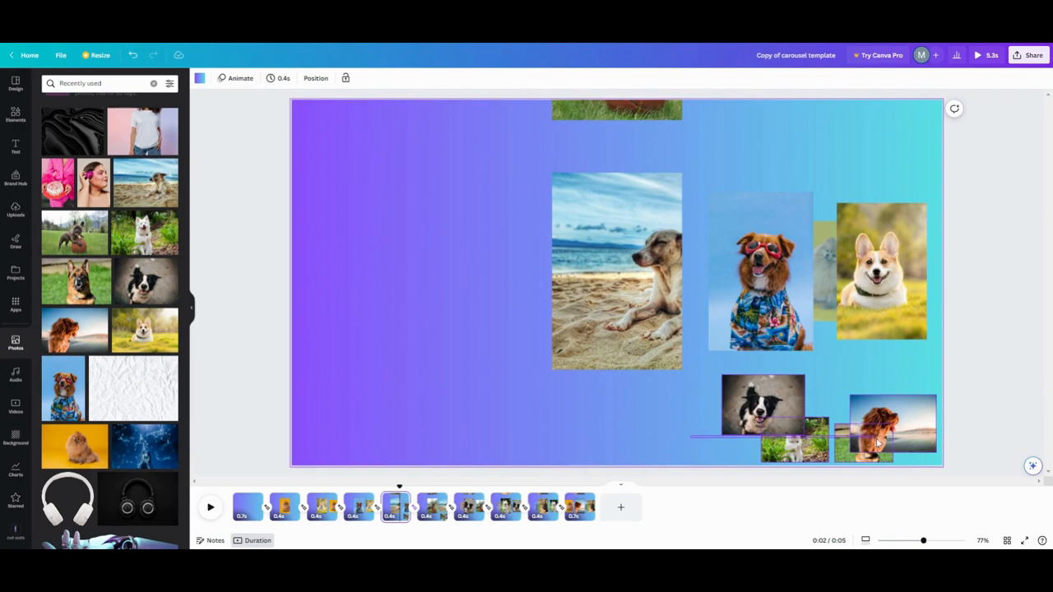
pyautogui.click(884, 428)
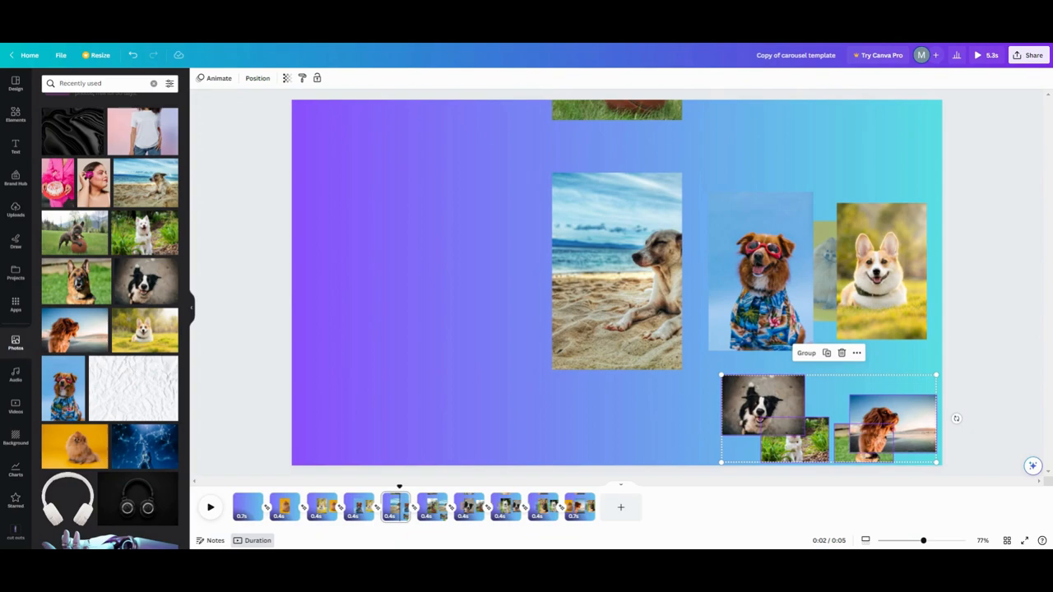
pyautogui.moveTo(840, 353)
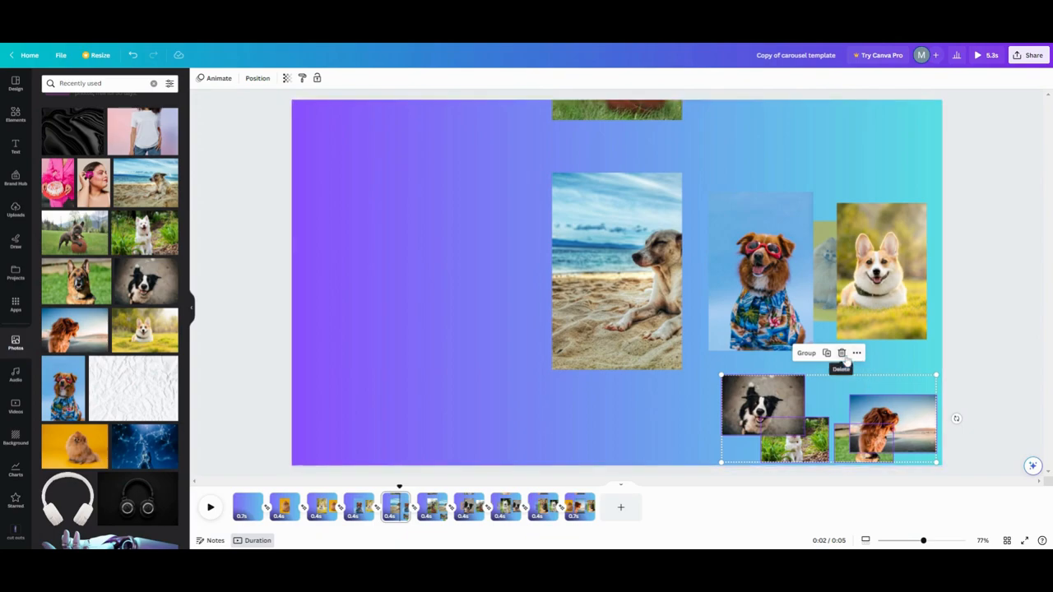
pyautogui.click(841, 369)
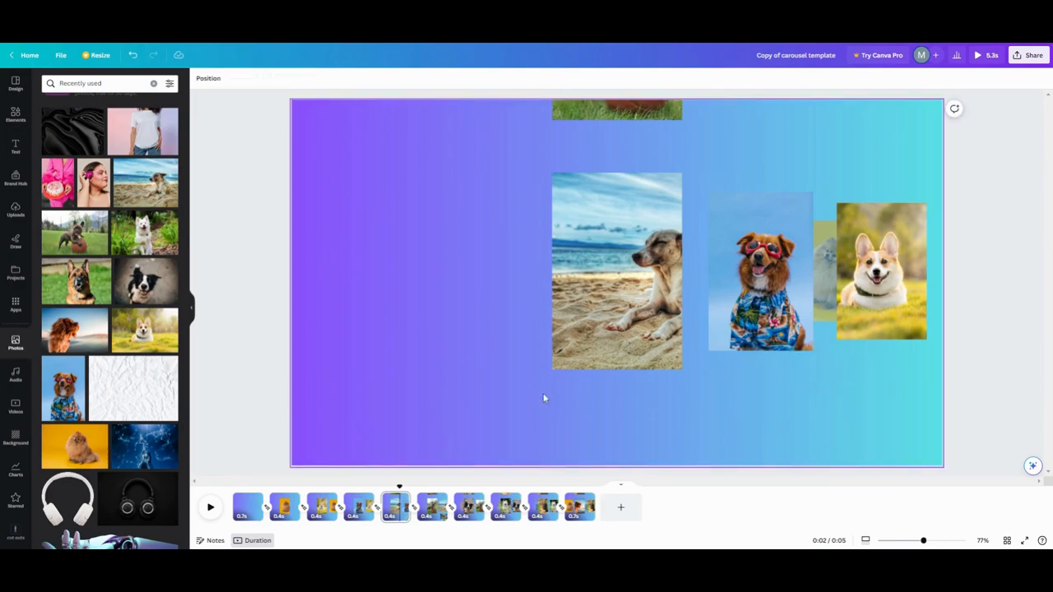
# Delete the matching small photo cluster from page 6.
pyautogui.click(616, 108)
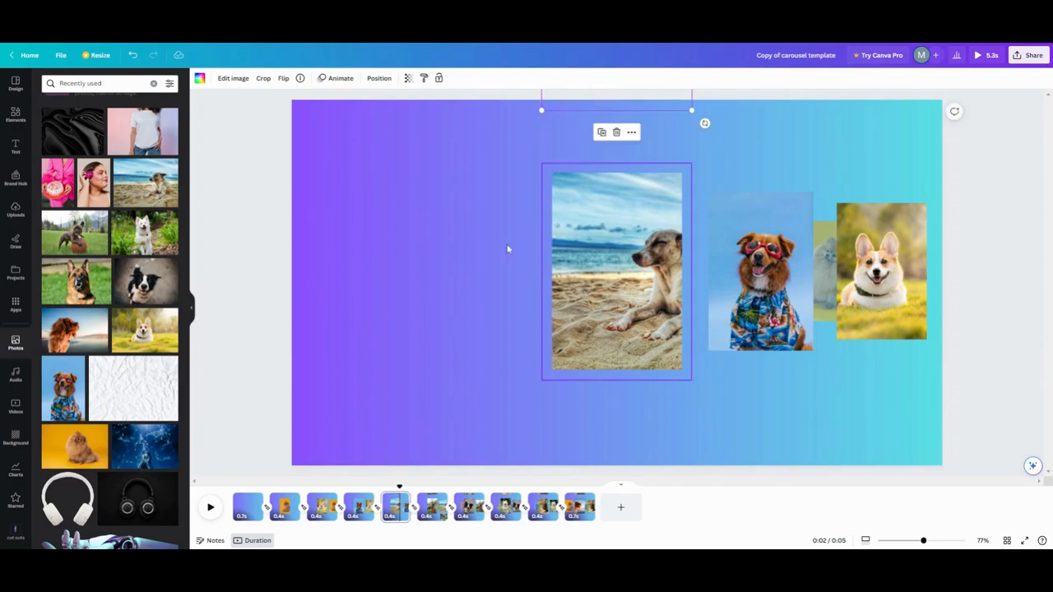
pyautogui.click(432, 507)
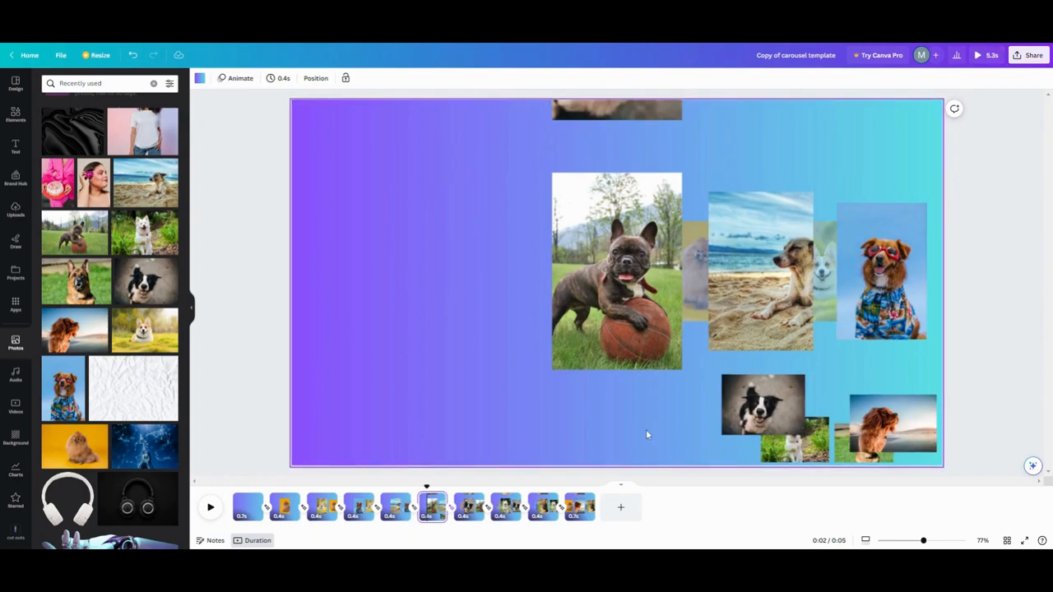
pyautogui.click(762, 407)
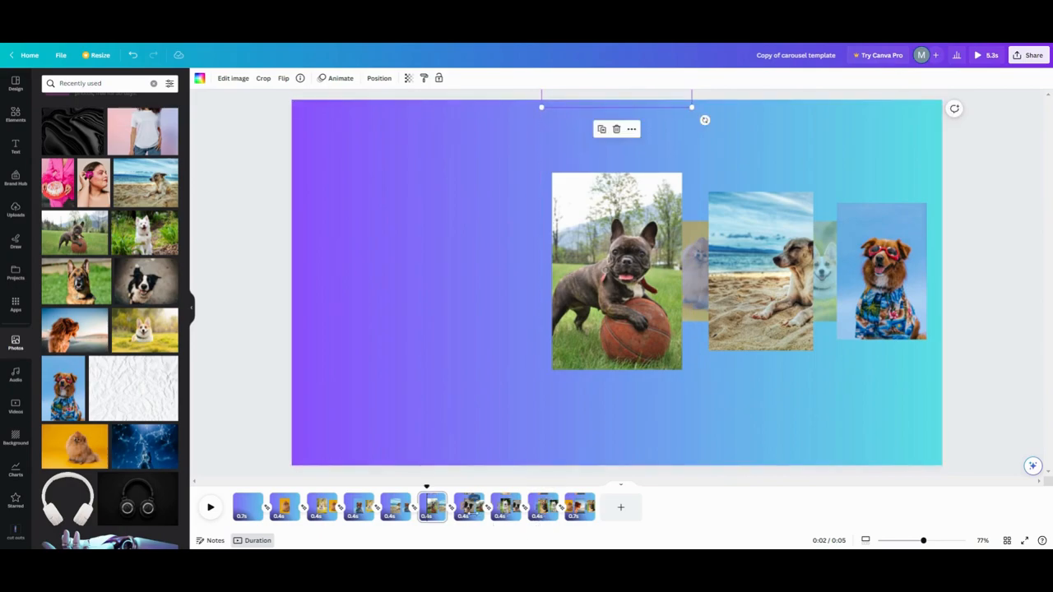
pyautogui.click(469, 507)
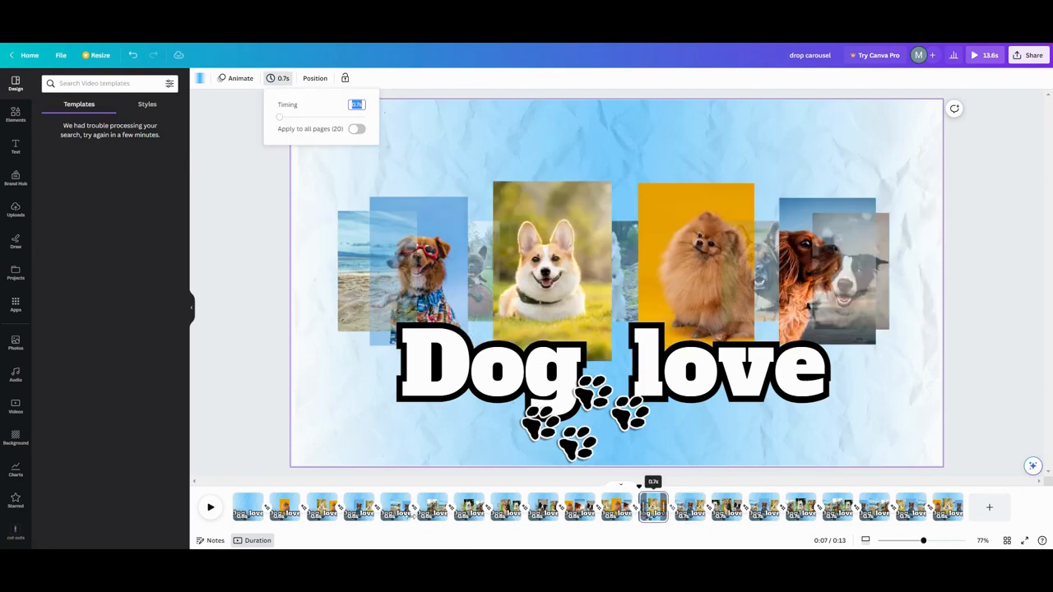
# Play the twenty-page Dog love carousel from the start, stopping at page 12.
pyautogui.click(210, 507)
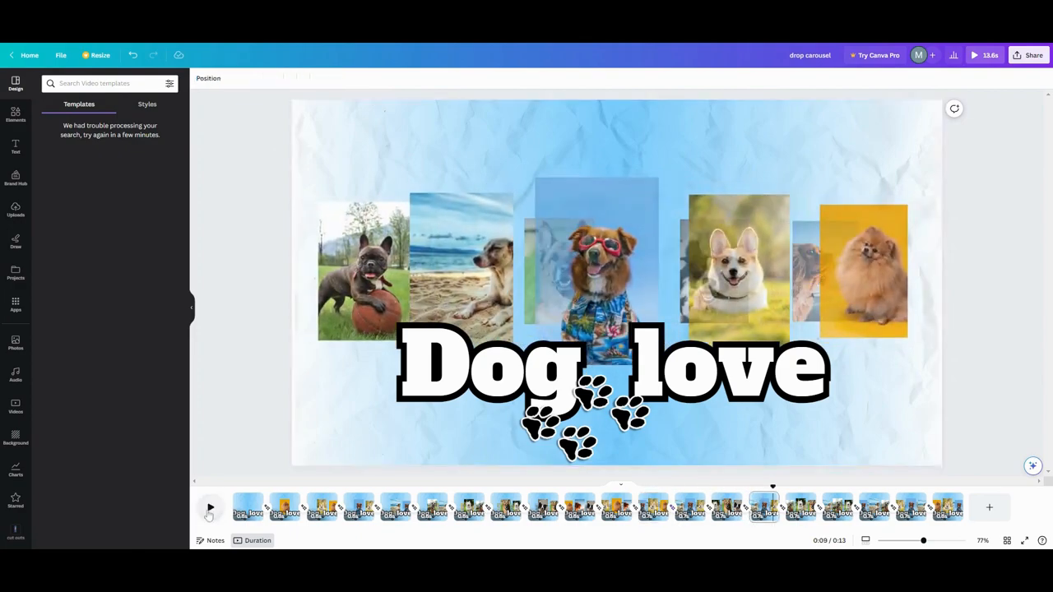
pyautogui.click(652, 508)
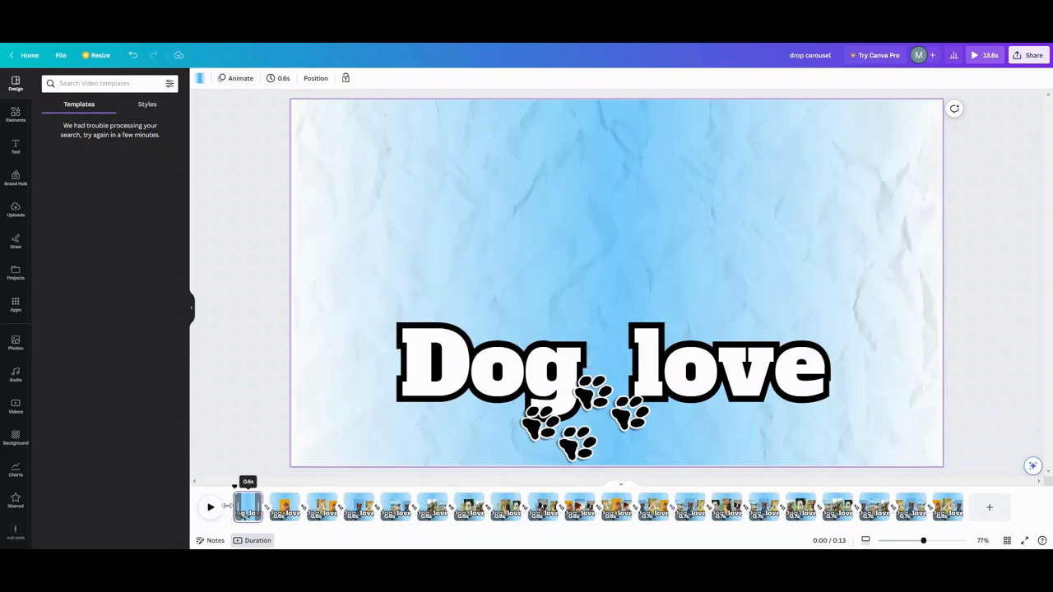
pyautogui.click(210, 507)
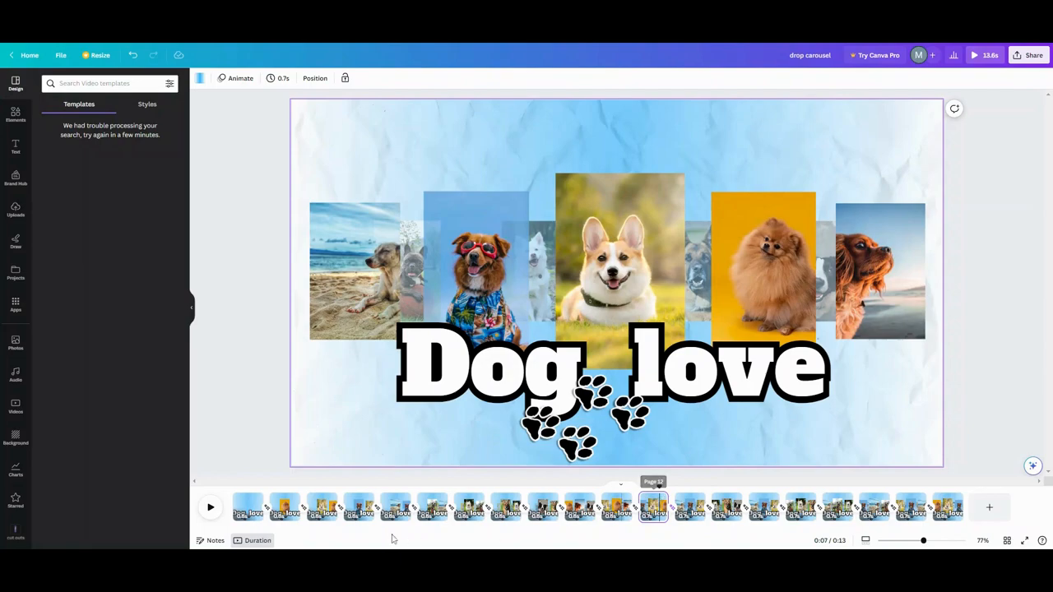
pyautogui.click(209, 508)
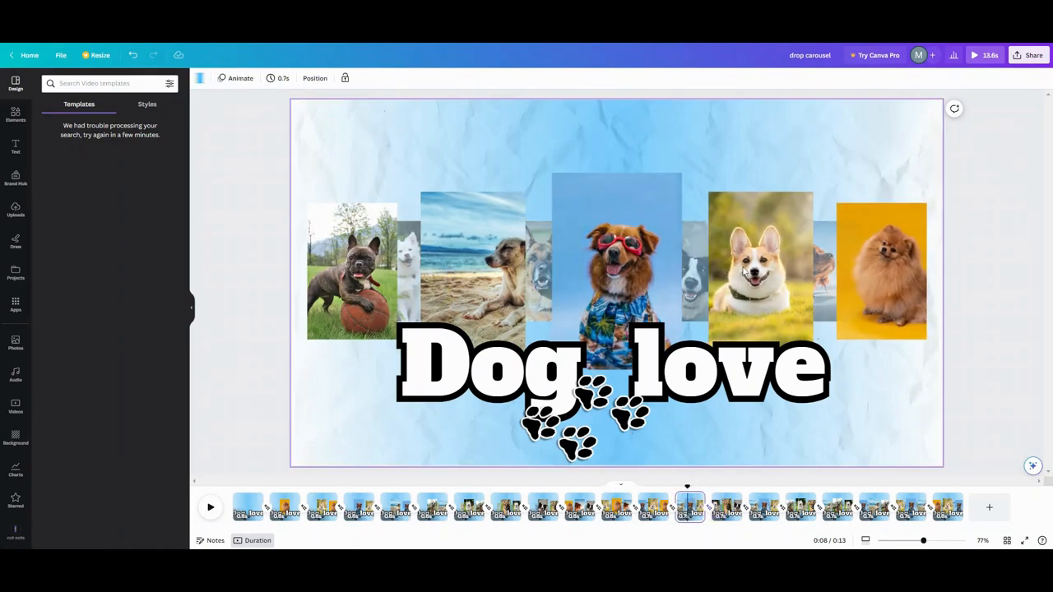
pyautogui.moveTo(837, 280)
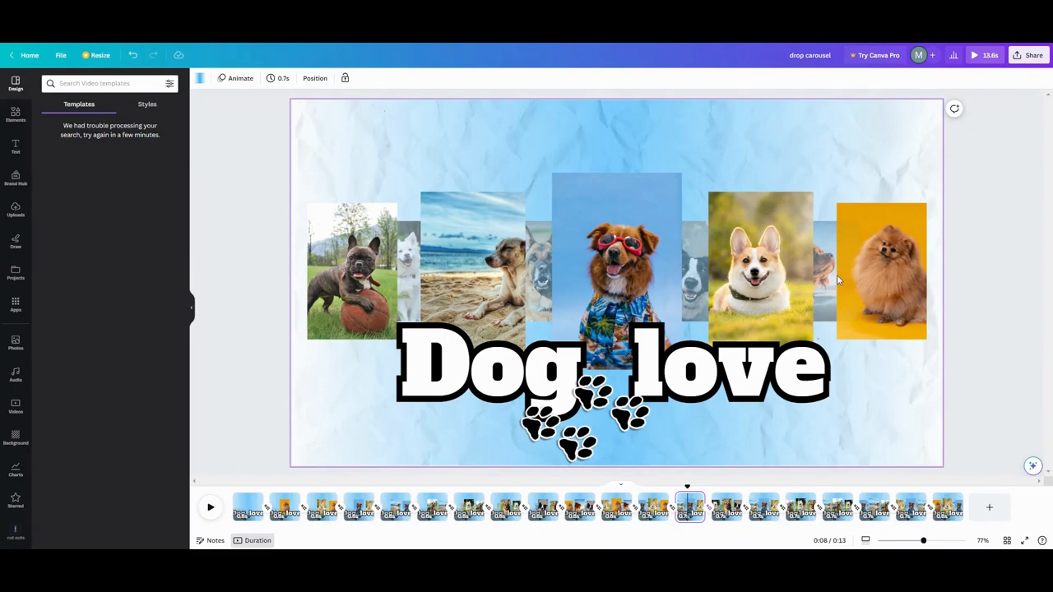
pyautogui.moveTo(444, 326)
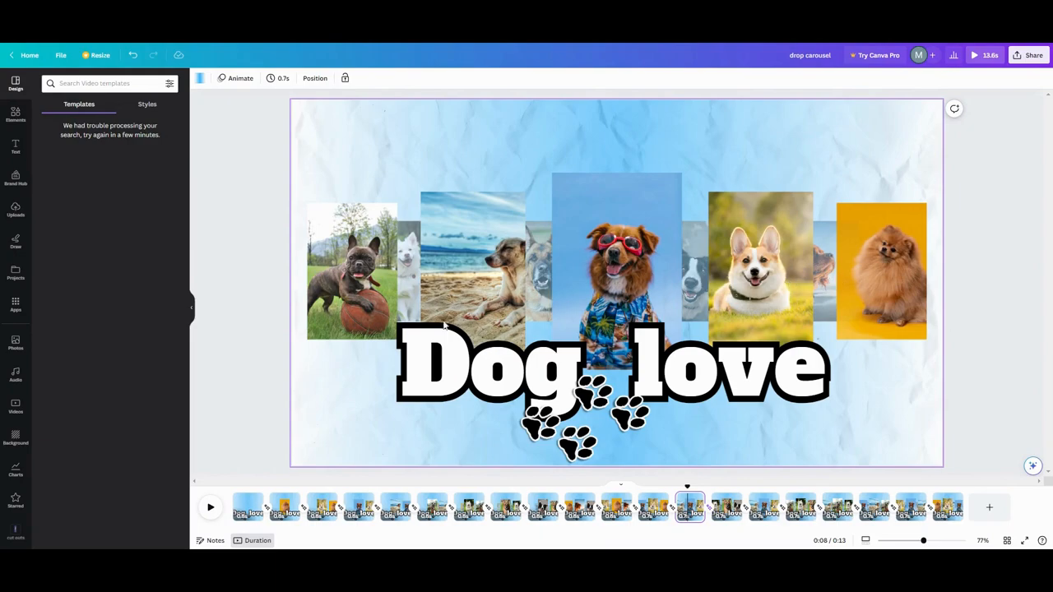
pyautogui.moveTo(539, 295)
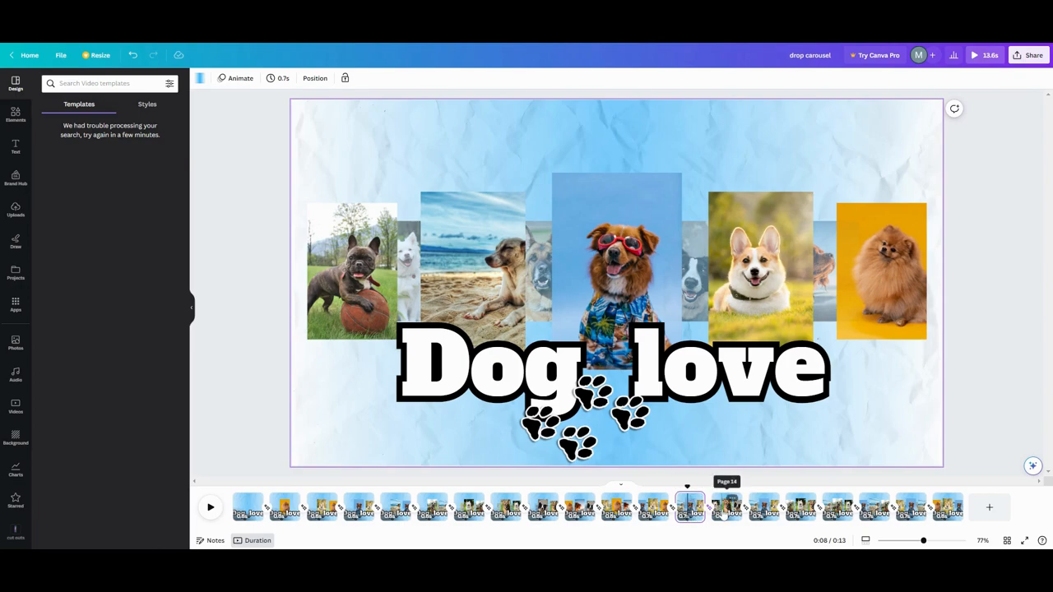
pyautogui.click(726, 507)
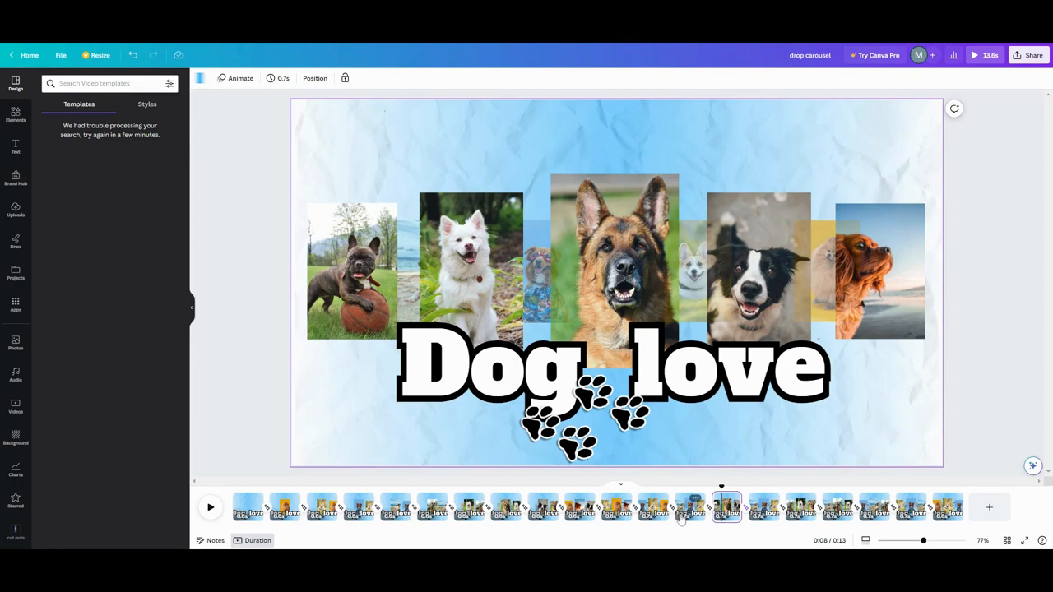
pyautogui.click(689, 507)
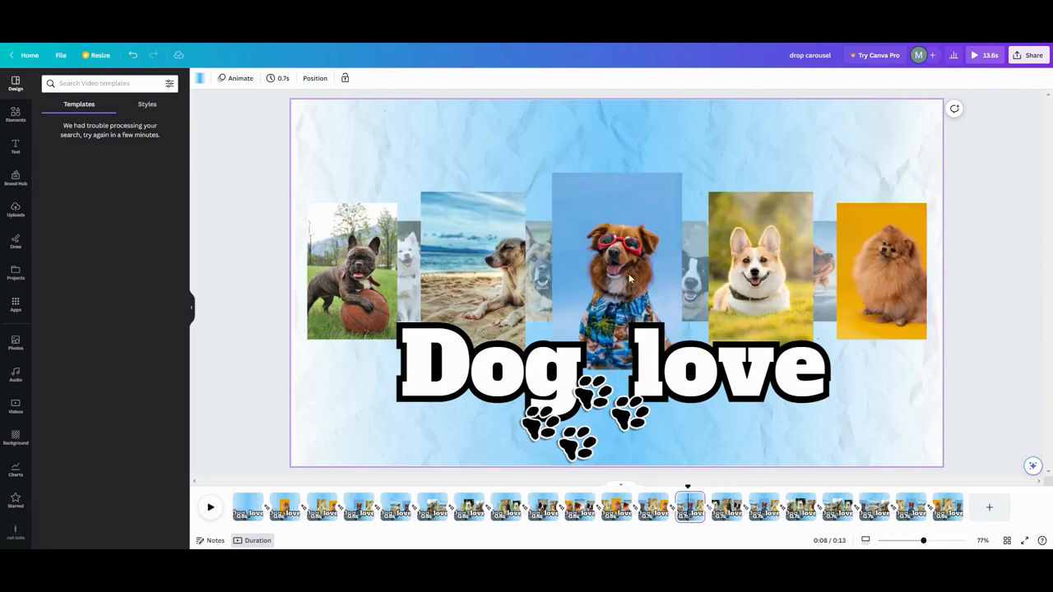
pyautogui.moveTo(726, 506)
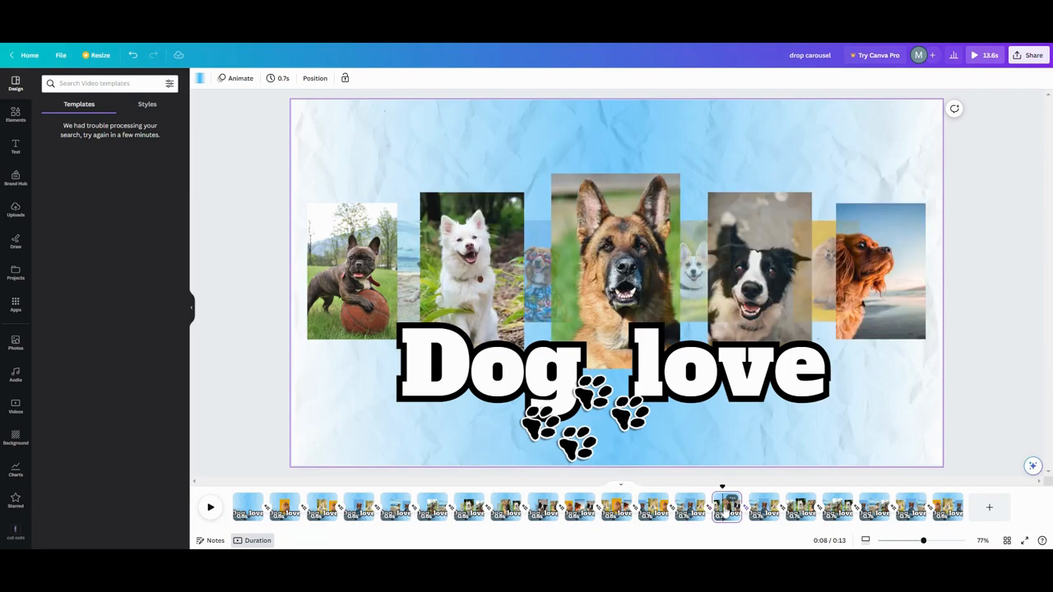
pyautogui.click(689, 507)
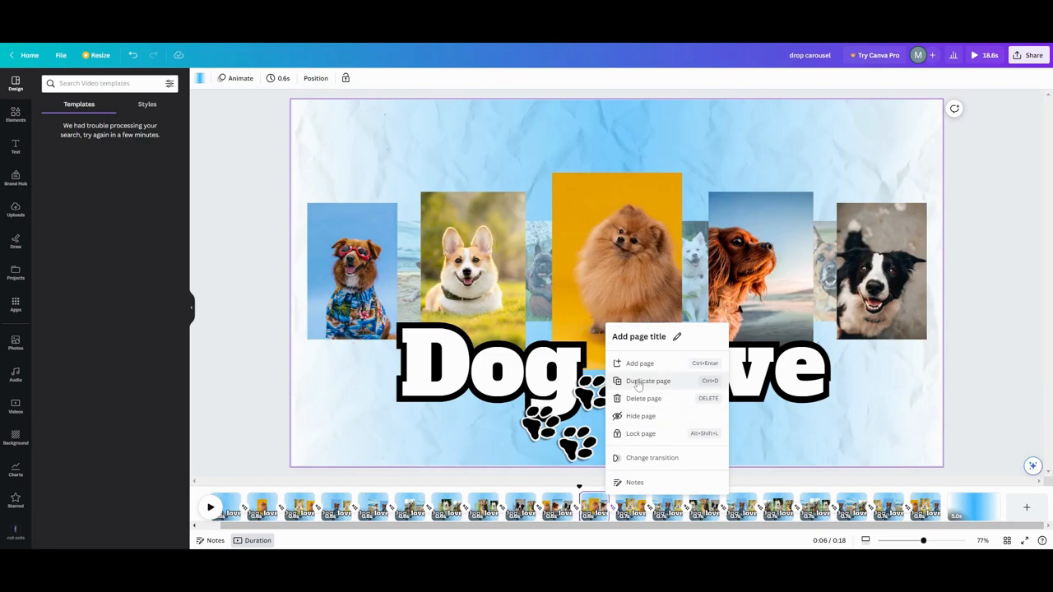
# Duplicate a page onto the end, extending the carousel to 19.9 seconds.
pyautogui.click(648, 381)
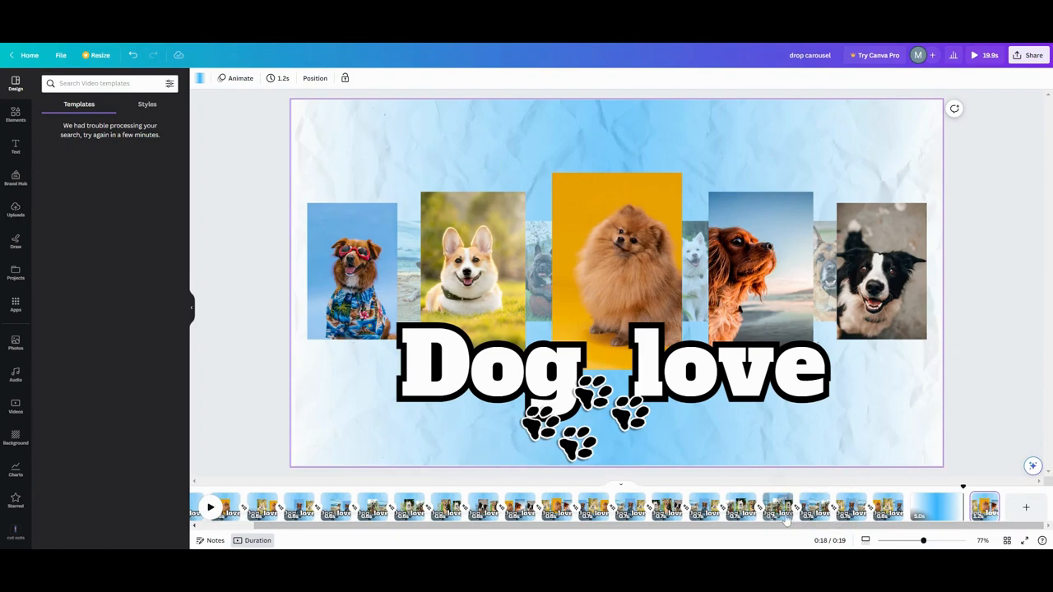
pyautogui.click(705, 507)
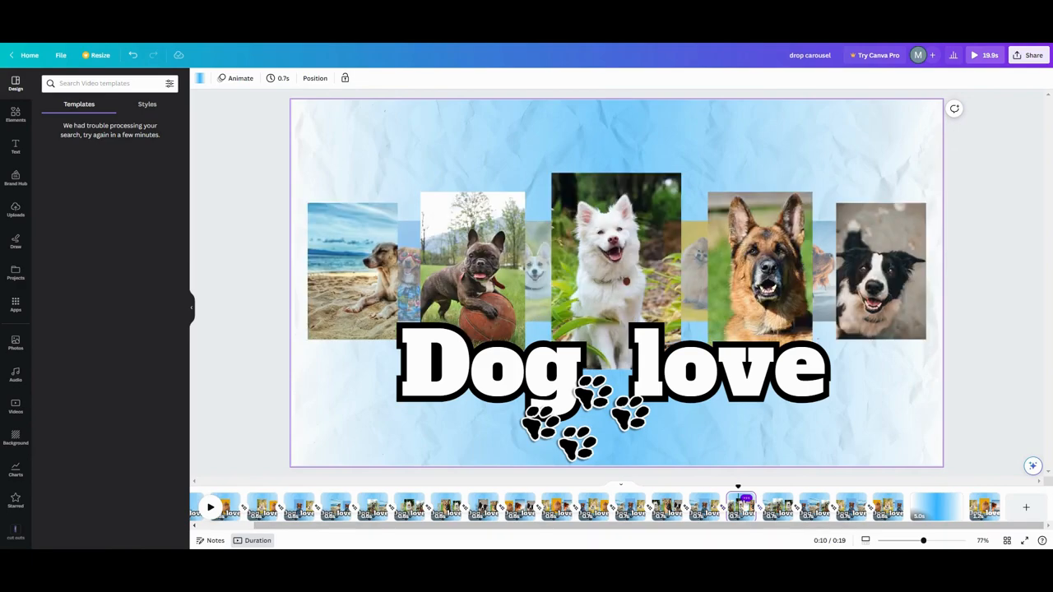
# Append another duplicate page for a 21.4-second carousel and play the loop.
pyautogui.rightClick(738, 487)
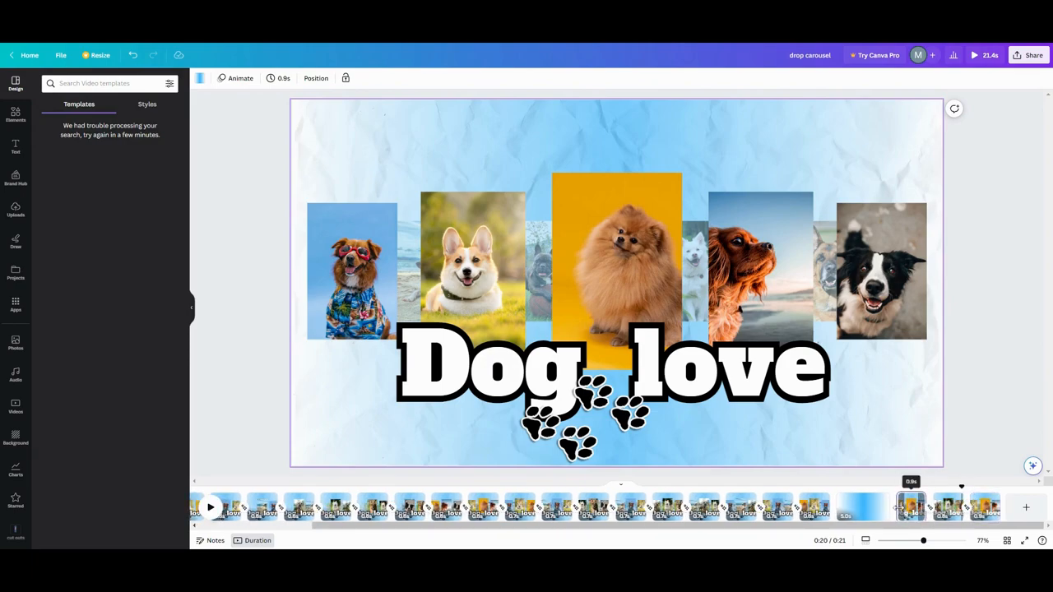
pyautogui.click(211, 507)
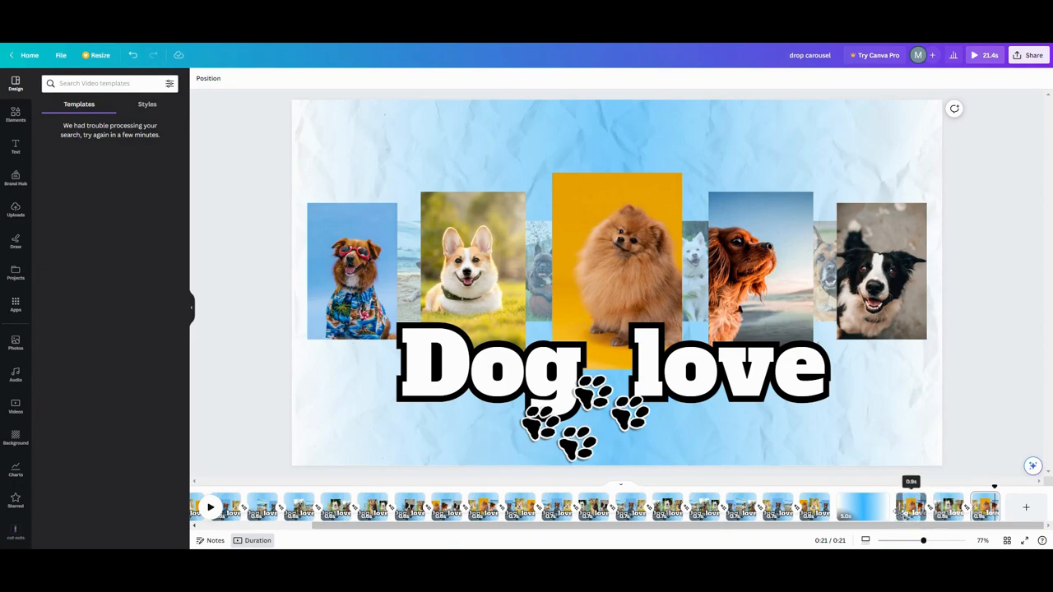
pyautogui.click(911, 507)
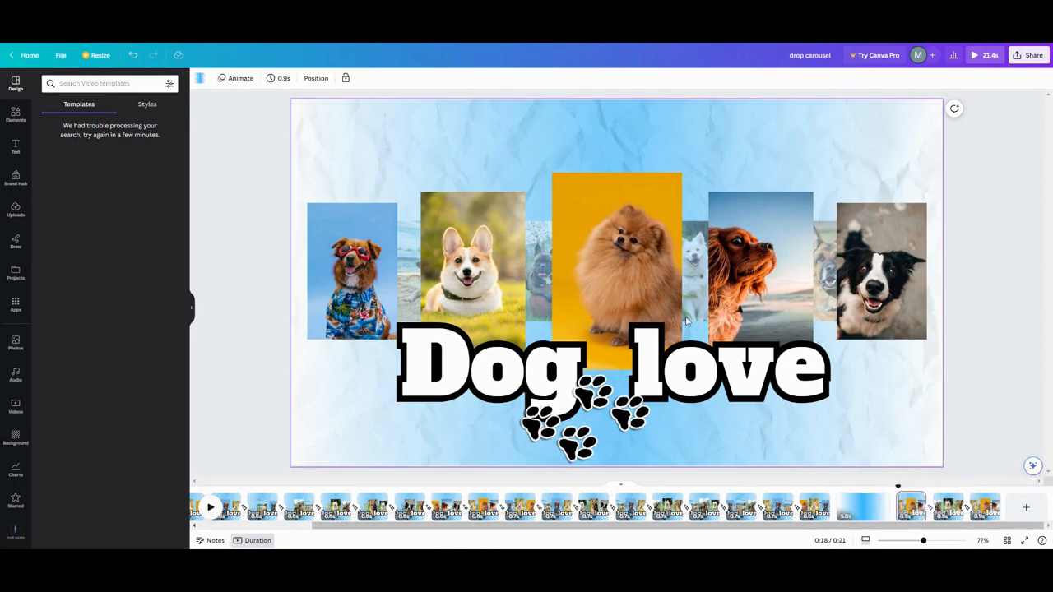
pyautogui.click(210, 508)
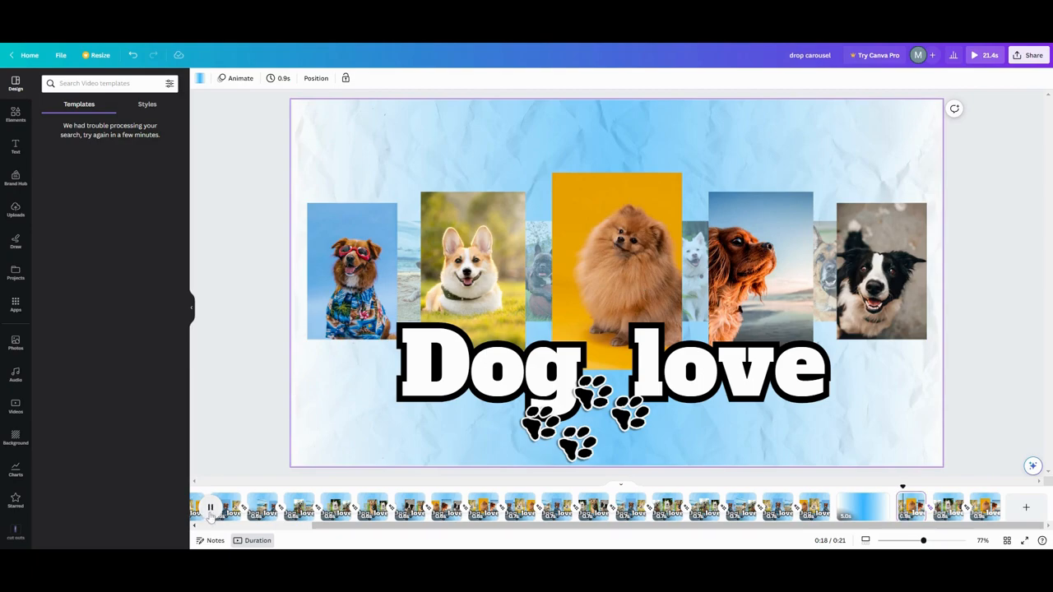